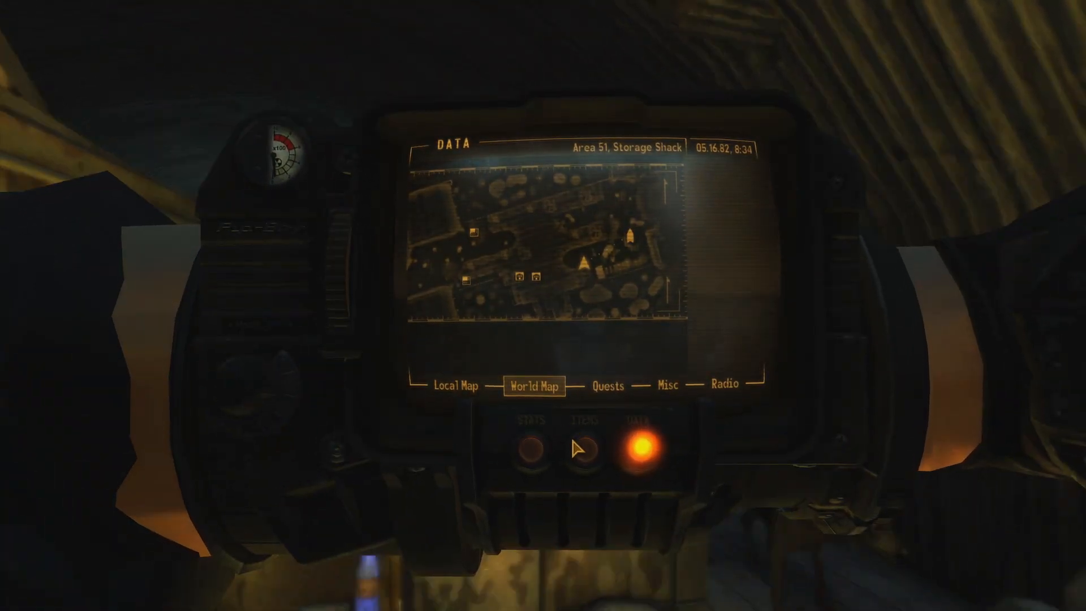
- Drink a Purified Water from the Aid list, raising health from 185 to 190
{"action": "left_click", "coordinate": [584, 443]}
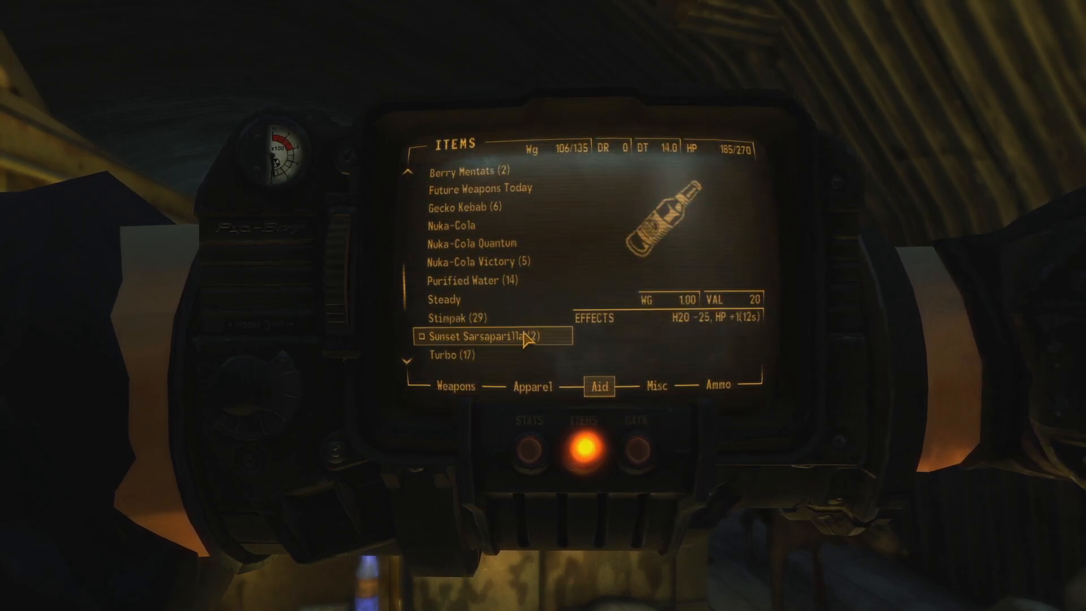
{"action": "left_click", "coordinate": [529, 420]}
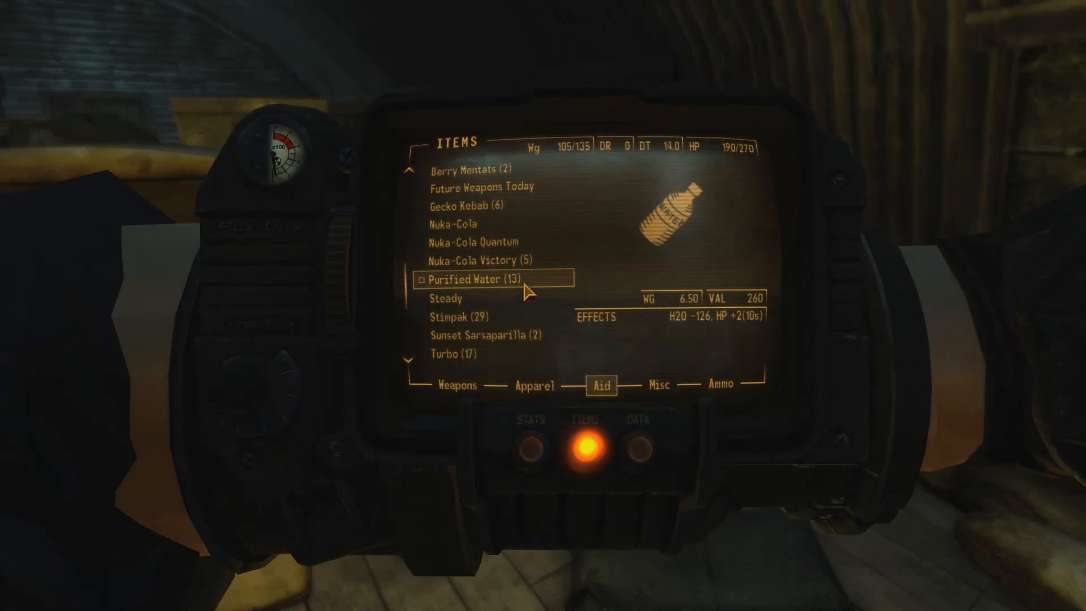
{"action": "left_click", "coordinate": [530, 420]}
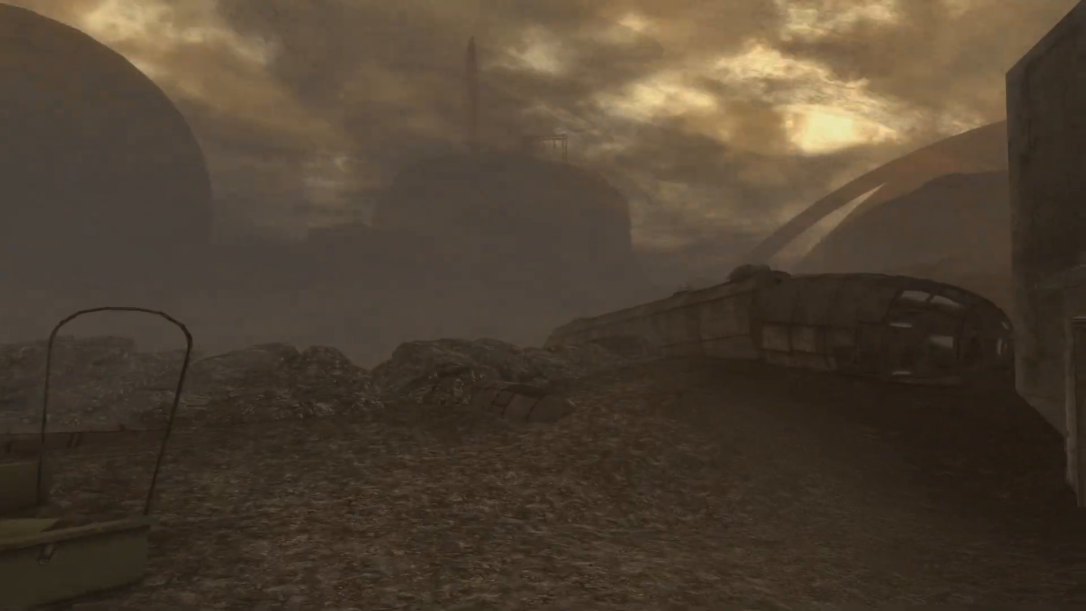
- Leave the menu and cross the compound to the ammunition box inside the facility
{"action": "key", "text": "Escape"}
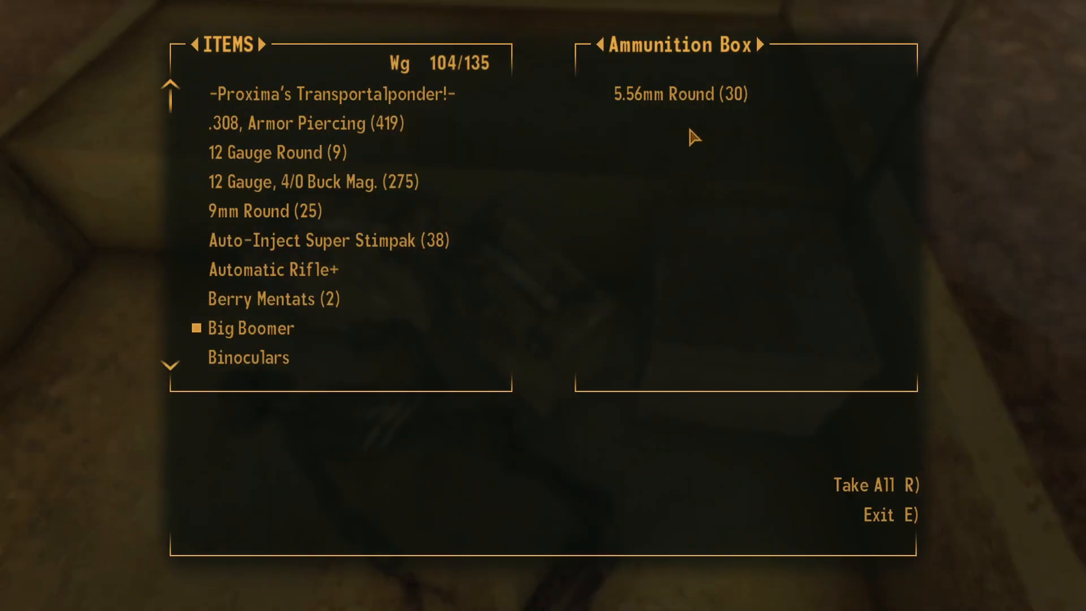
- Take all 30 5.56mm rounds from the ammunition box and head into the tunnel
{"action": "key", "text": "e"}
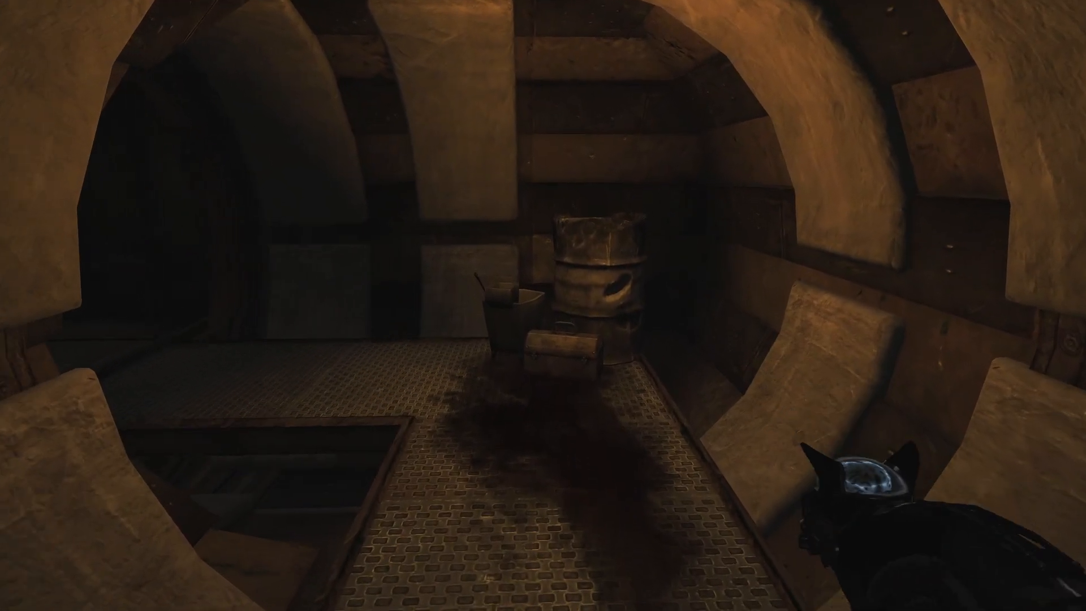
- Descend through the tunnels to Research Facility L2 and check the Pip-Boy map
{"action": "key", "text": "Tab"}
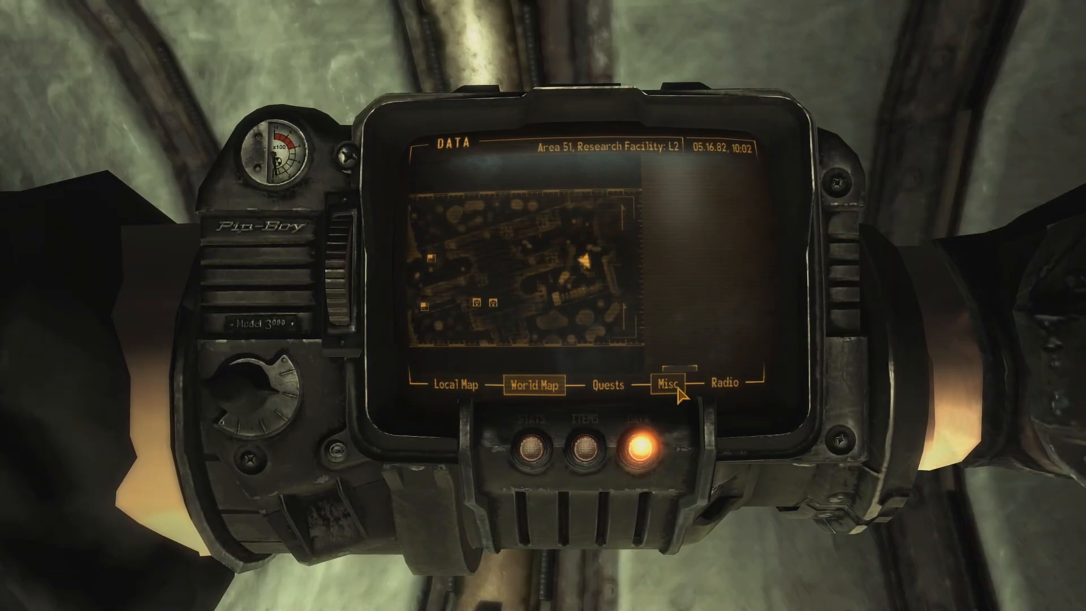
- Read the Air Flow note under Misc, view the local map, then enter the drainage pipe
{"action": "left_click", "coordinate": [665, 383]}
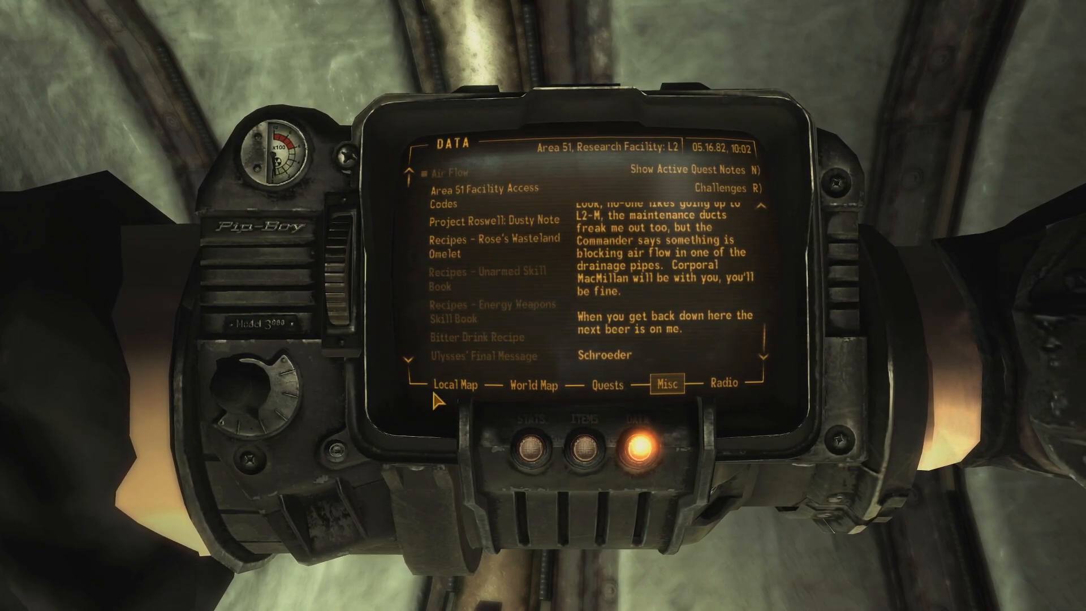
{"action": "left_click", "coordinate": [455, 384]}
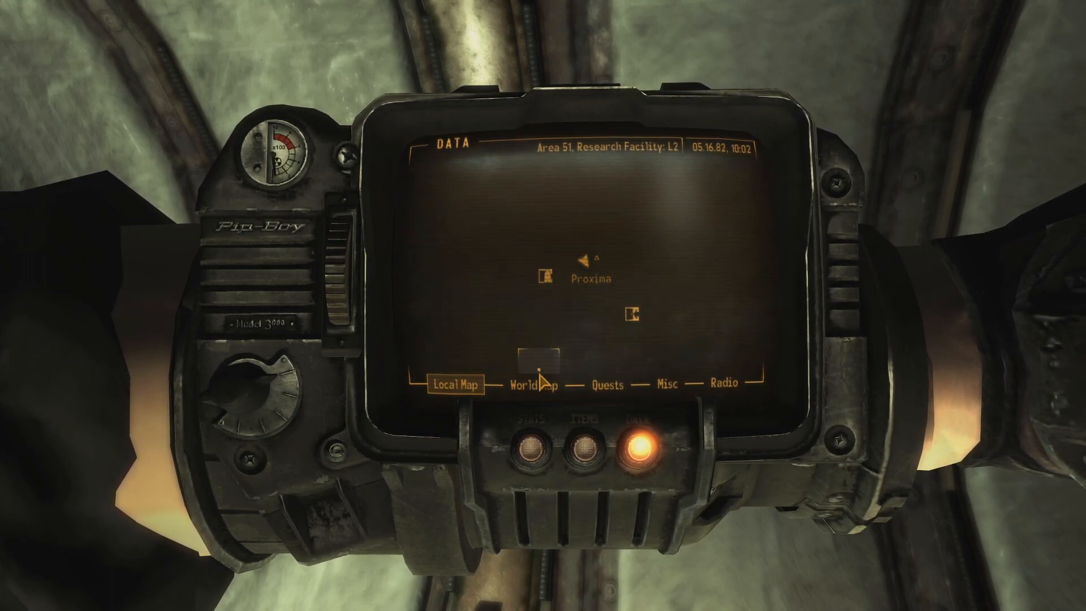
{"action": "left_click", "coordinate": [533, 385]}
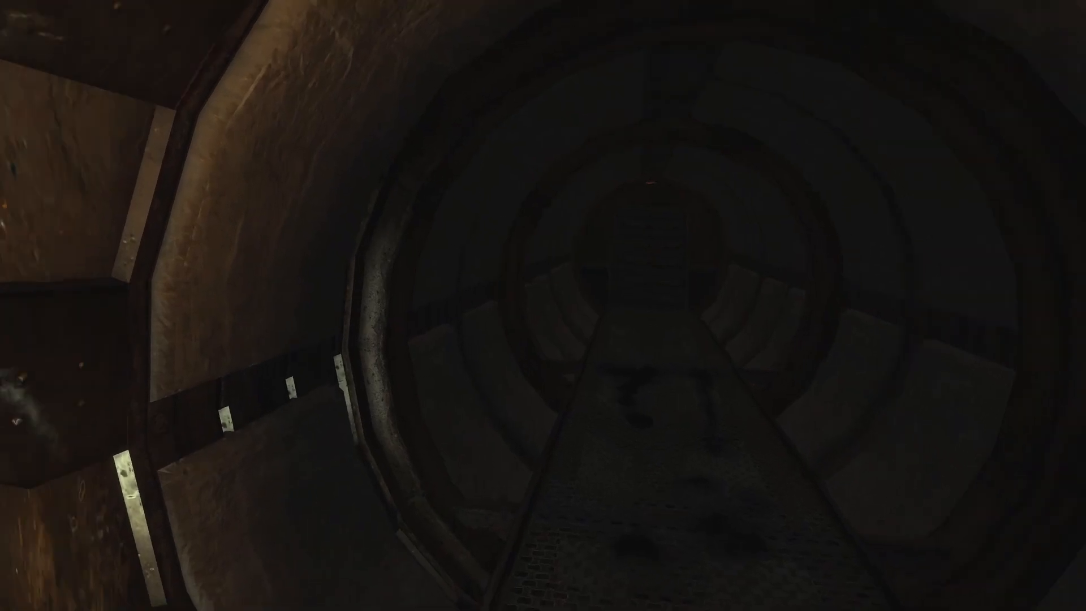
- Recheck the level map, walk along the round tunnel, then bring up the Aid items list
{"action": "key", "text": "Tab"}
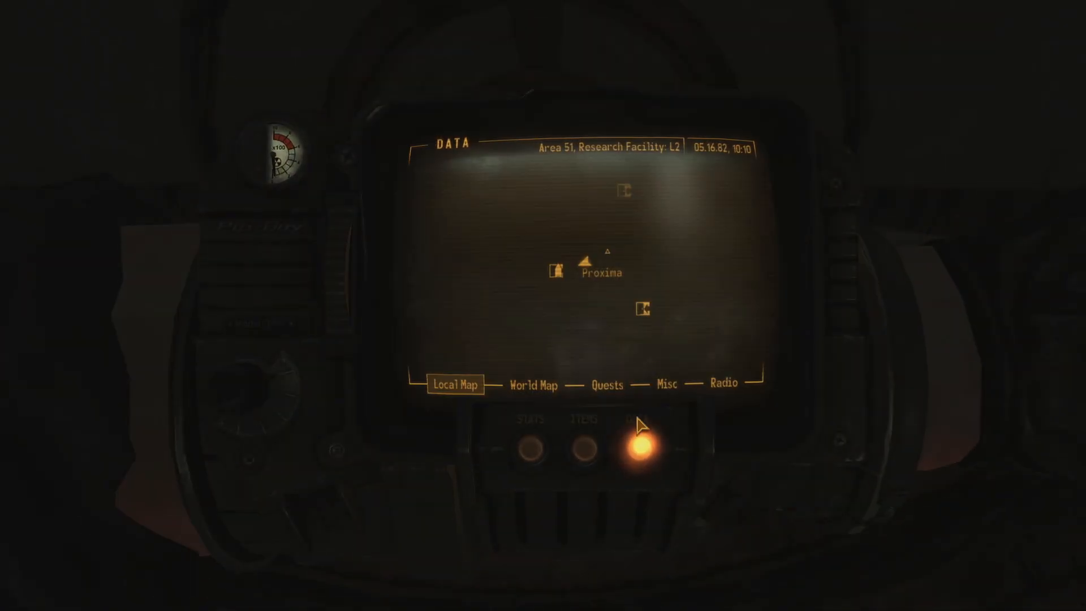
{"action": "left_click", "coordinate": [606, 384]}
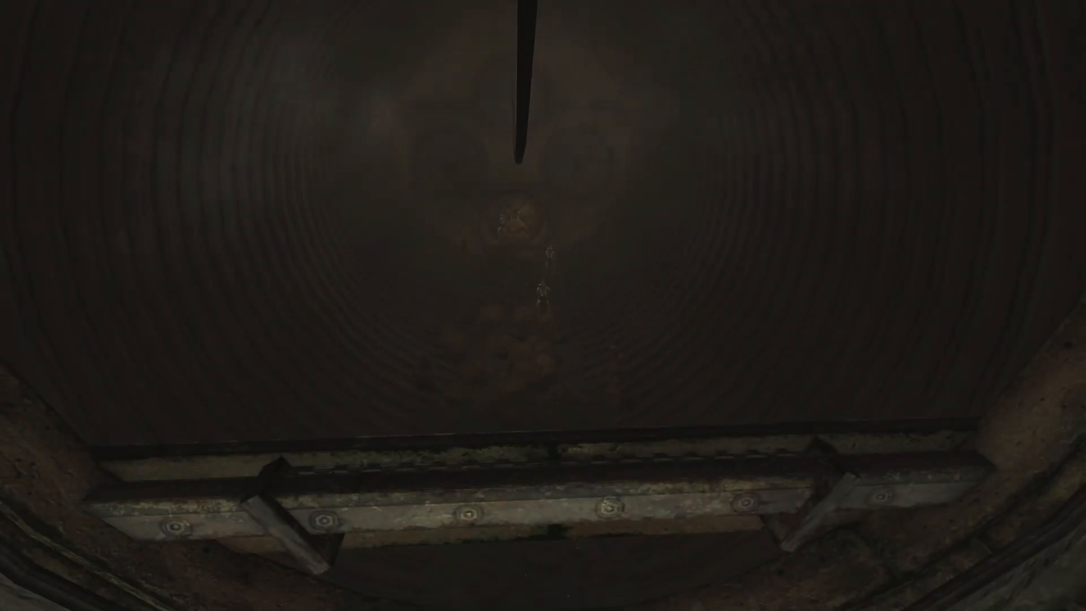
{"action": "key", "text": "tab"}
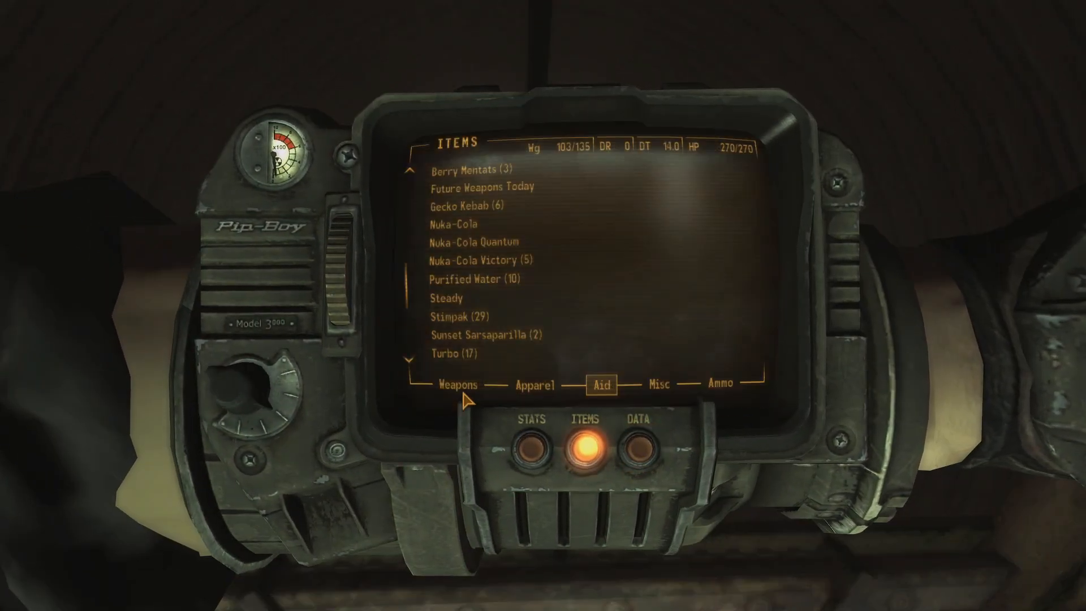
- Leave the Aid list, move through the dark tunnel, and view Ollie's Stats status page
{"action": "left_click", "coordinate": [456, 385]}
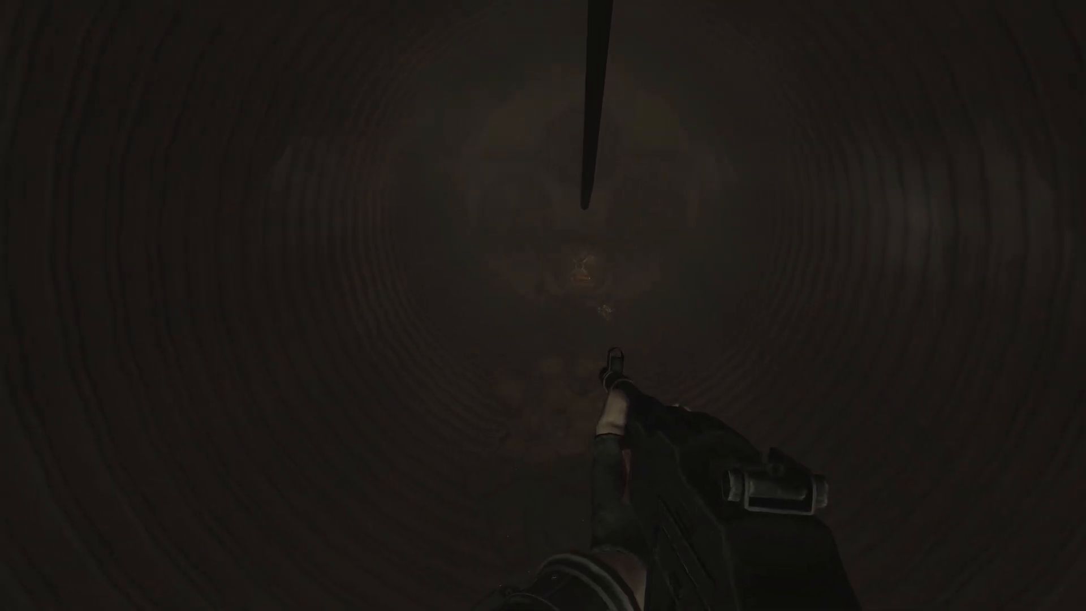
{"action": "key", "text": "tab"}
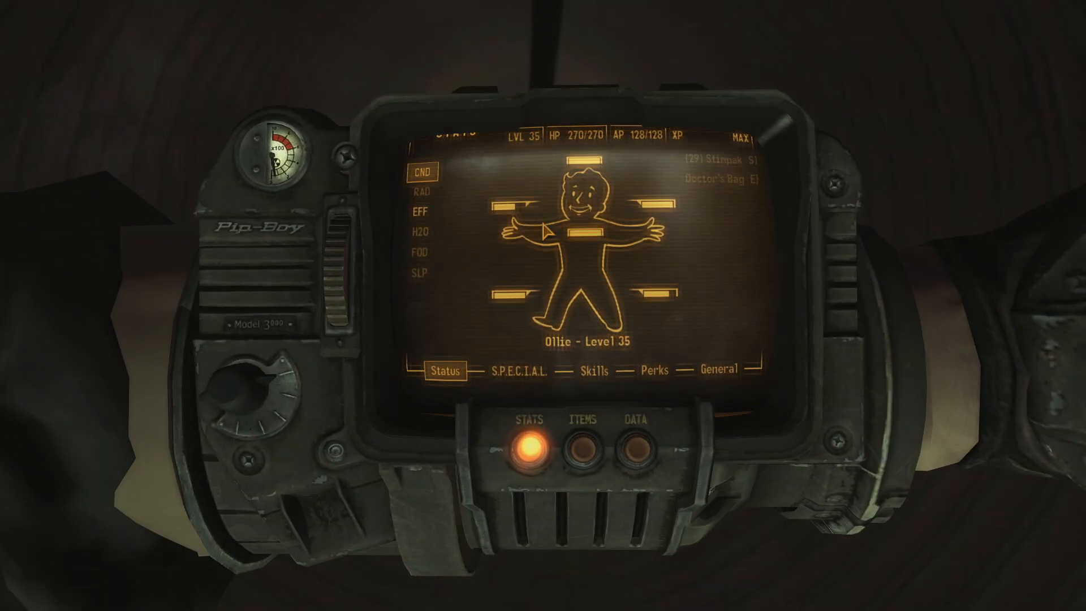
- Save the game from the pause menu and resume on the tunnel catwalk
{"action": "left_click", "coordinate": [421, 211]}
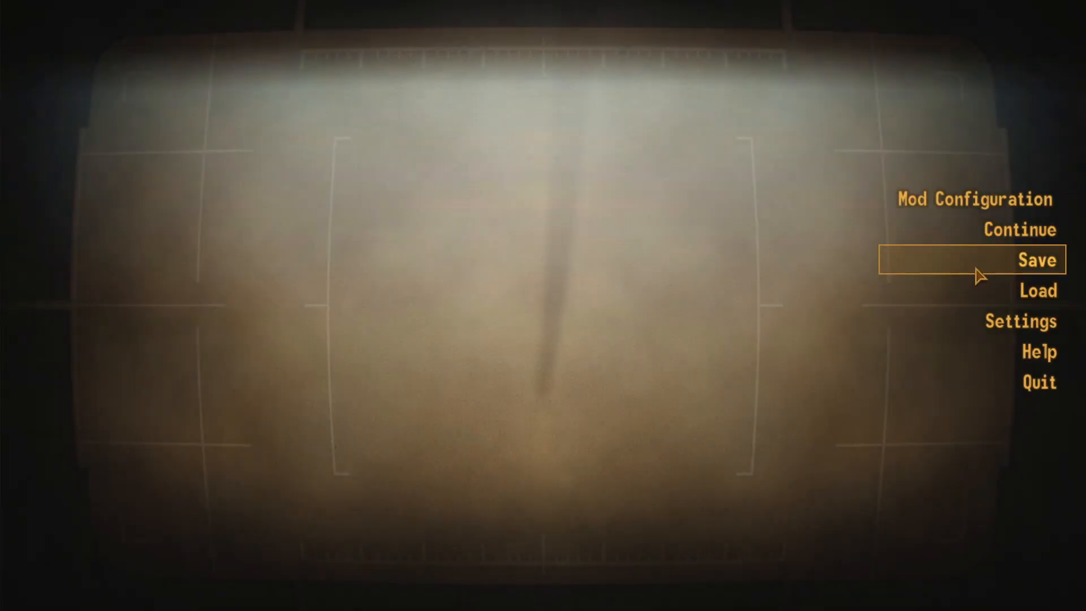
{"action": "left_click", "coordinate": [1037, 260]}
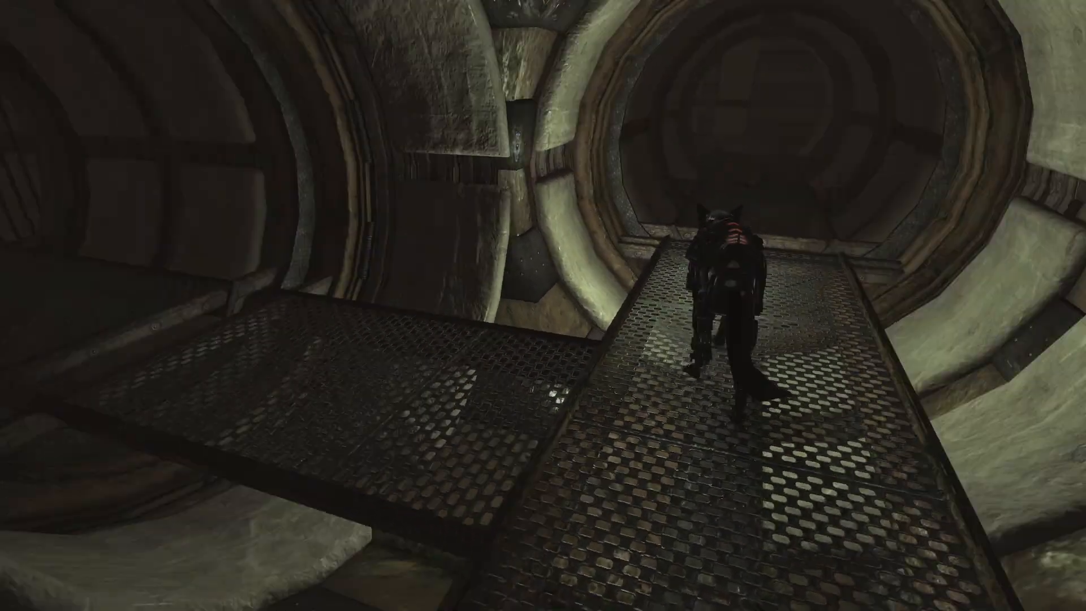
- Search the Dead Technician's body, revealing a Level 2 Access Key Card
{"action": "left_click", "coordinate": [720, 277]}
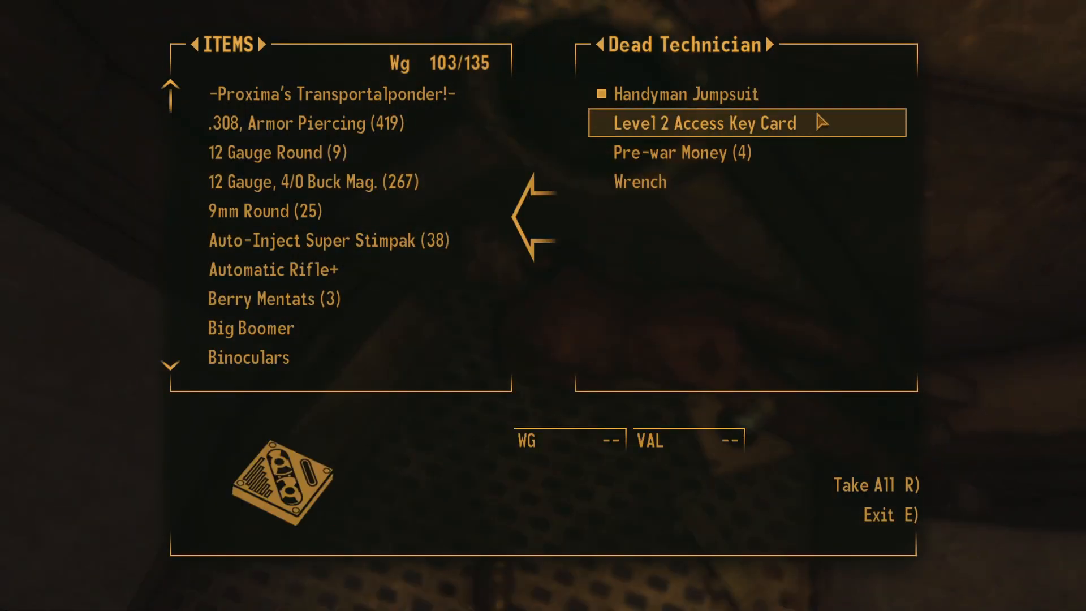
- Loot the Dead Technician and target the Feral Ghoul Roamer's torso in V.A.T.S
{"action": "key", "text": "e"}
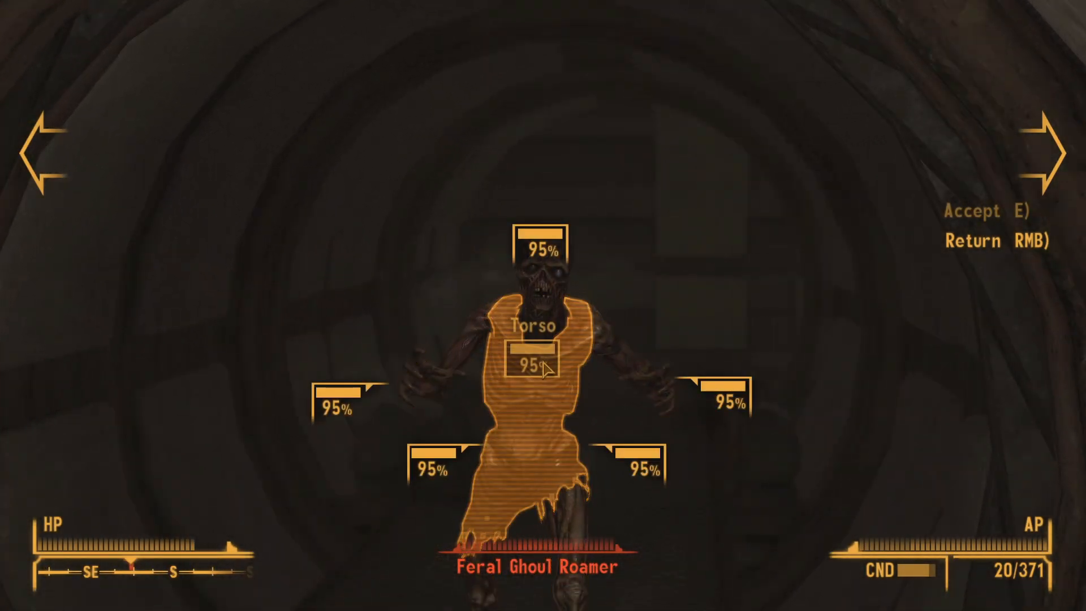
- Use V.A.T.S. to queue and fire shots at the Glowing One's head and the Feral Ghoul Roamer
{"action": "key", "text": "e"}
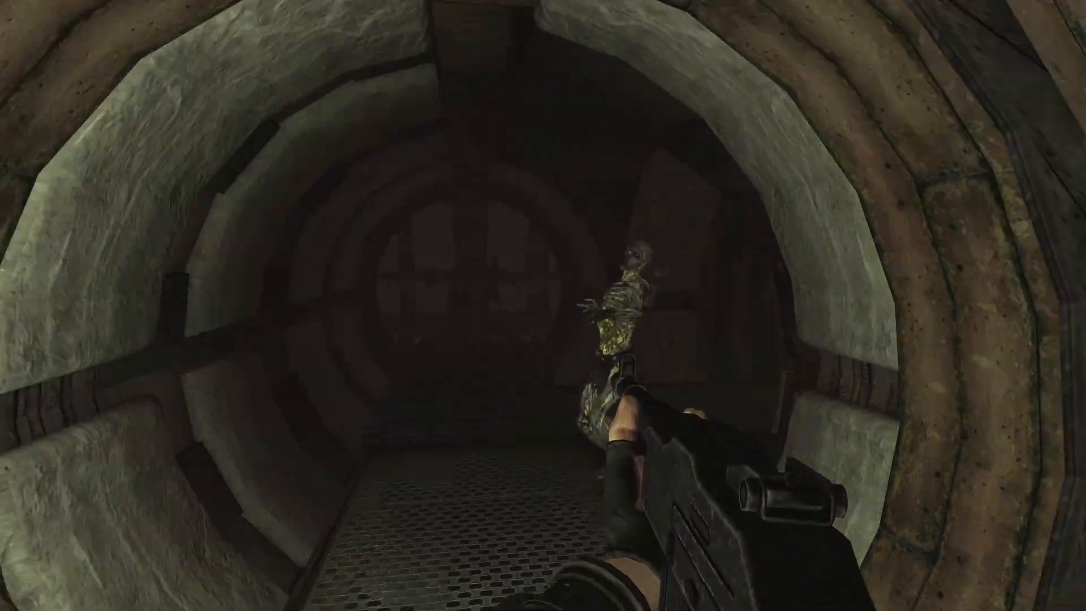
{"action": "key", "text": "v"}
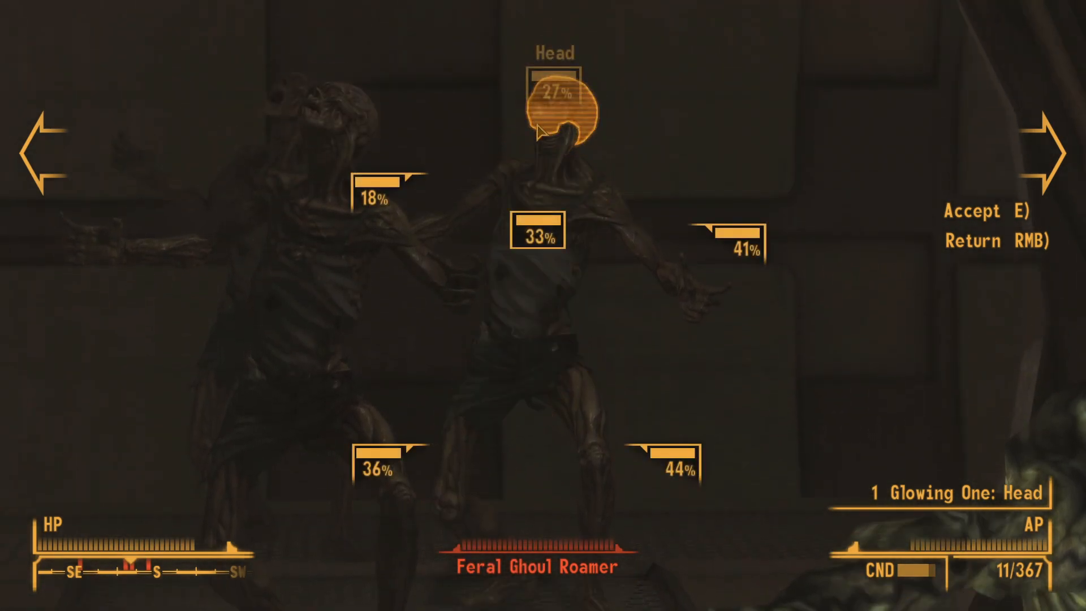
{"action": "left_click", "coordinate": [537, 232]}
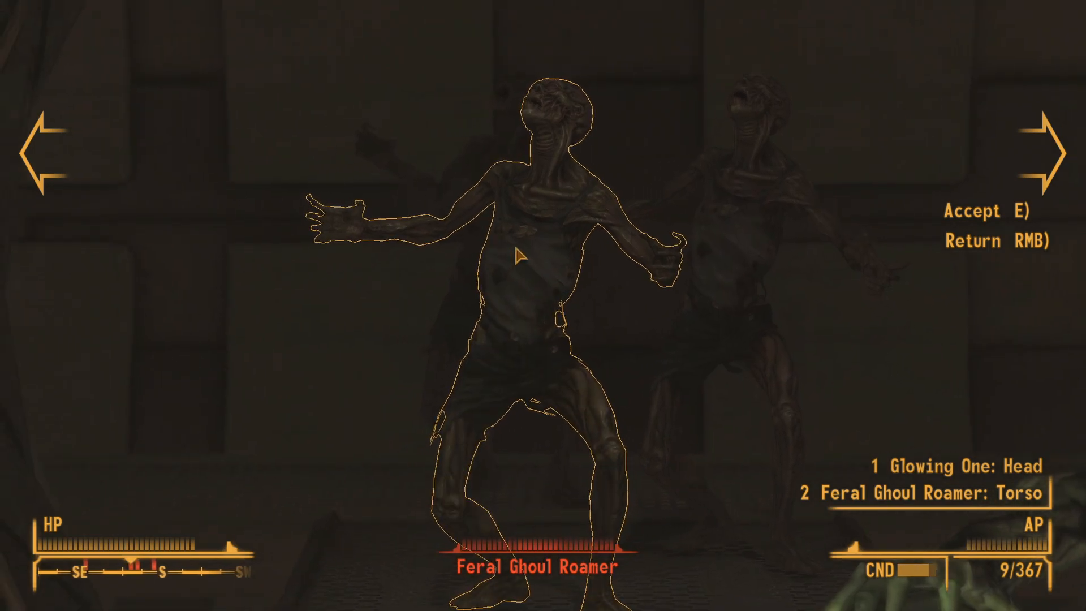
{"action": "key", "text": "e"}
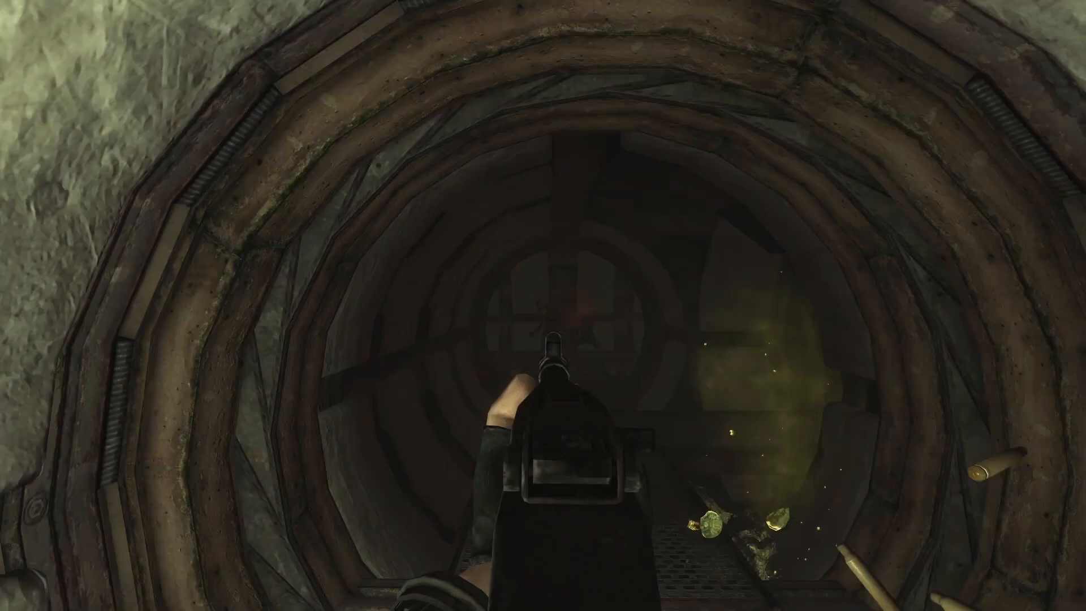
- Take a Turbo dose from the Pip-Boy Aid supplies
{"action": "key", "text": "tab"}
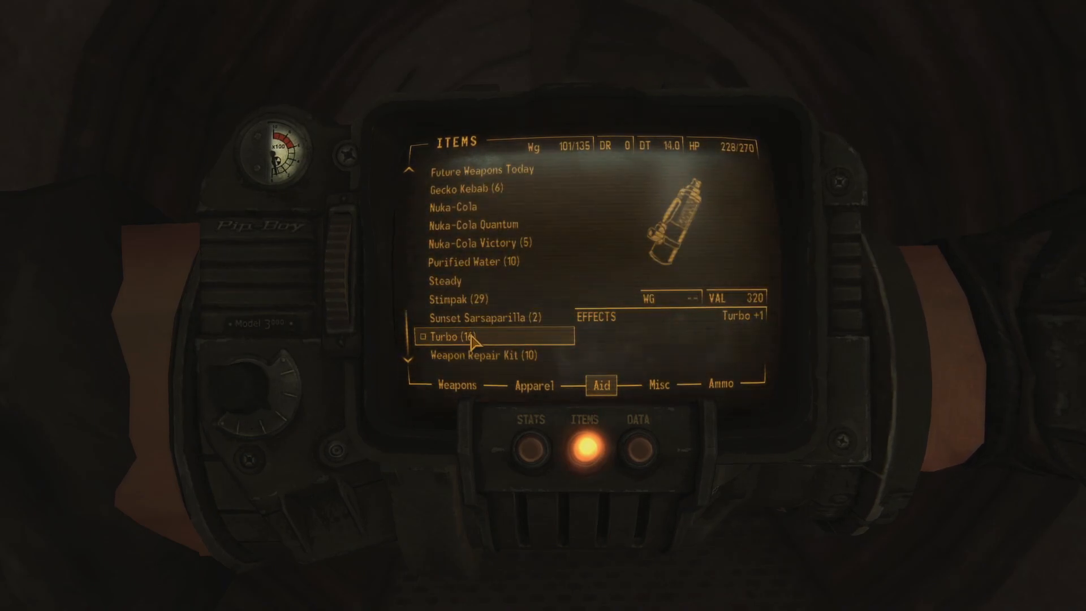
{"action": "left_click", "coordinate": [455, 384]}
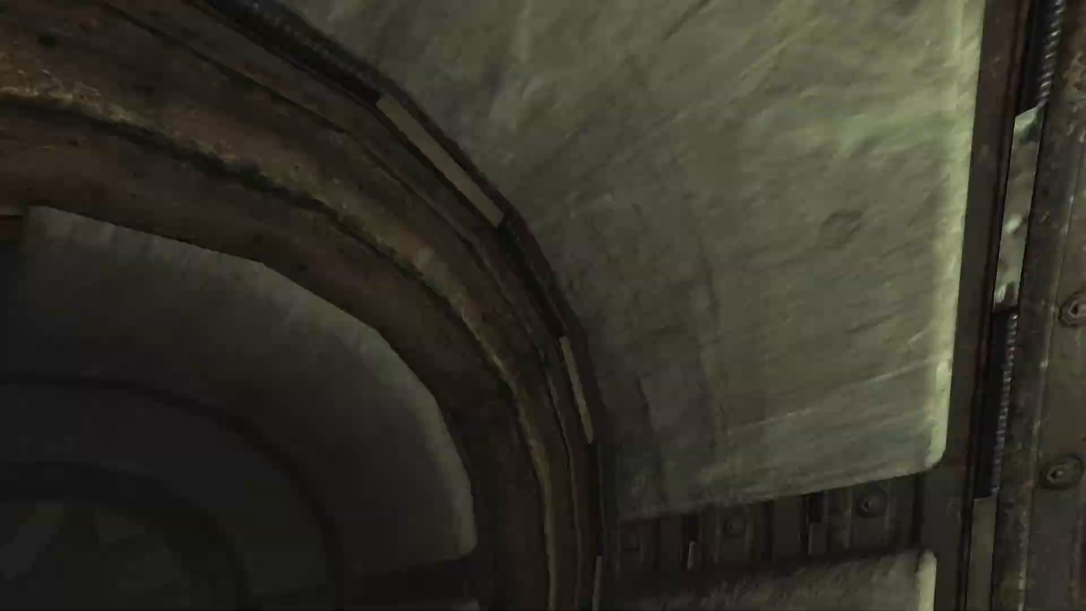
- View the Pip-Boy local map of Area 51 Research Facility L2-M
{"action": "key", "text": "tab"}
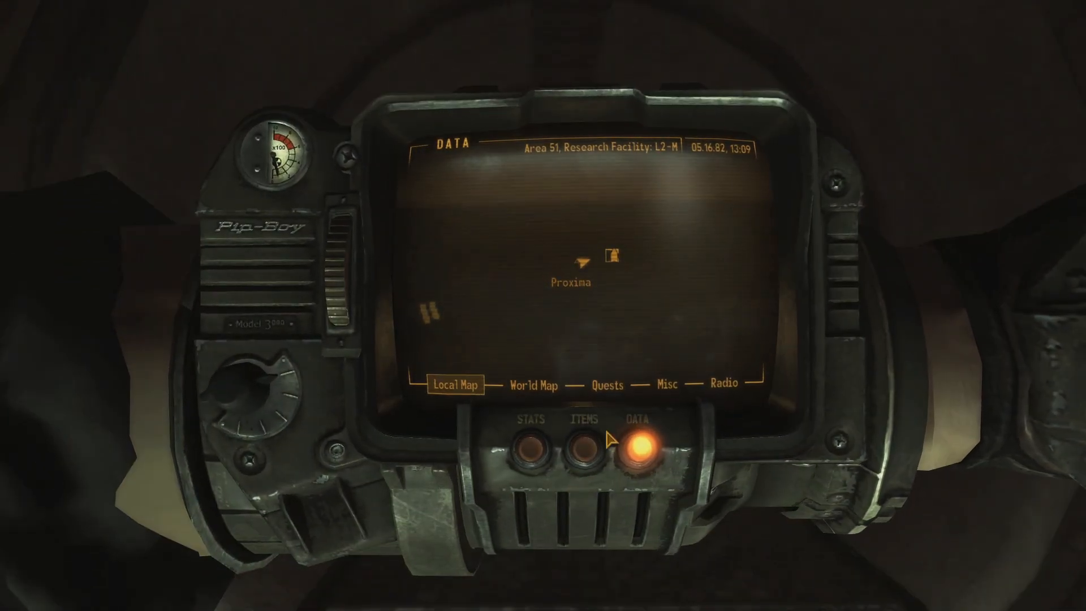
- Put the Pip-Boy map away and approach the desk terminal
{"action": "left_click", "coordinate": [582, 442]}
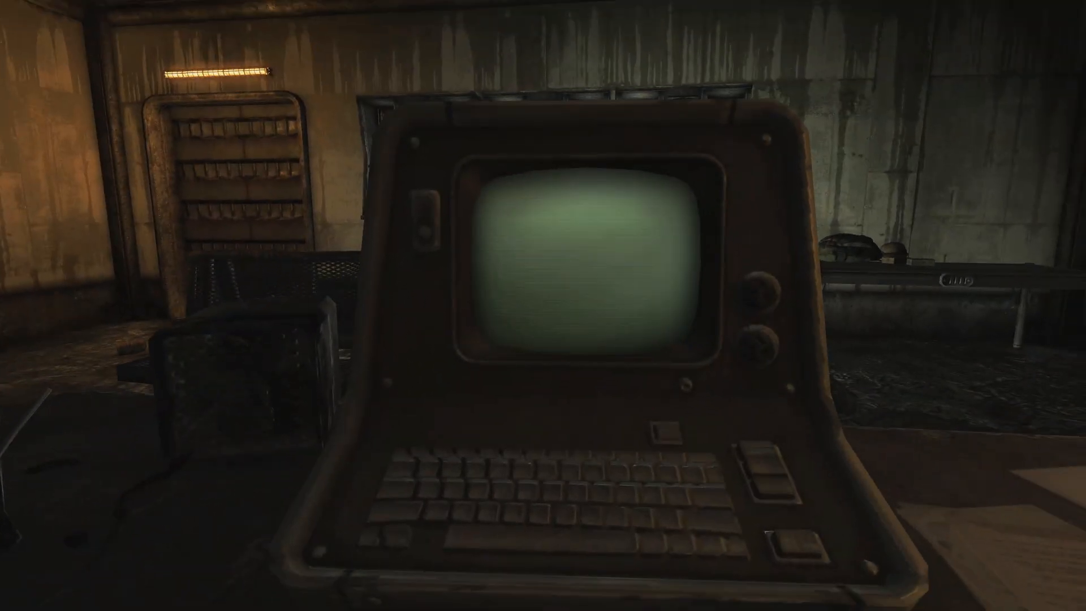
- Hack the Server 6 terminal trying ANGELS then HUMANS and read the Attention log
{"action": "left_click", "coordinate": [542, 312]}
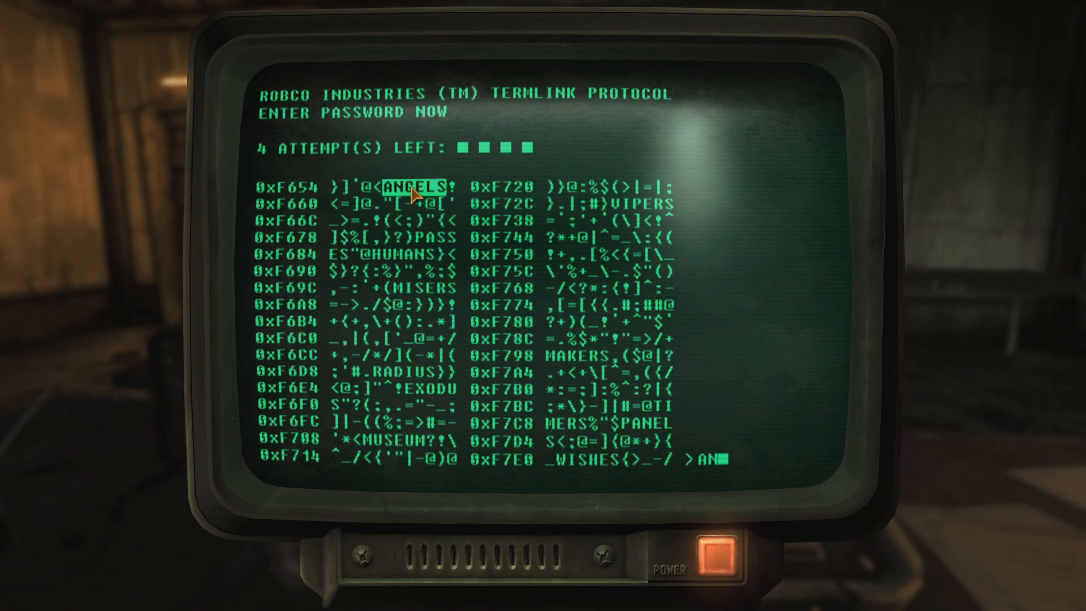
{"action": "left_click", "coordinate": [417, 186]}
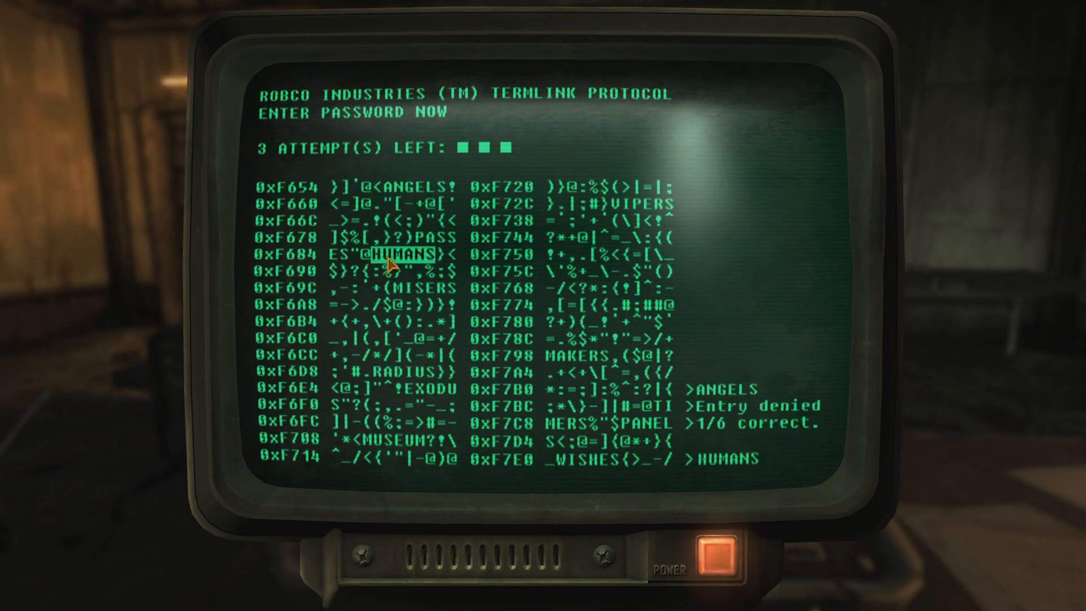
{"action": "left_click", "coordinate": [394, 253]}
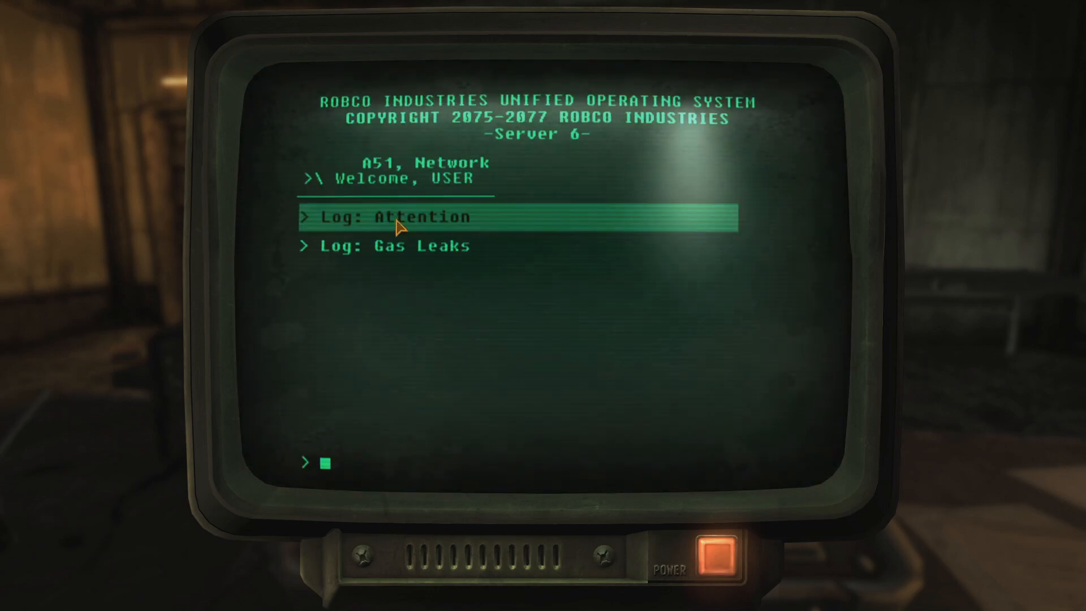
{"action": "left_click", "coordinate": [398, 217]}
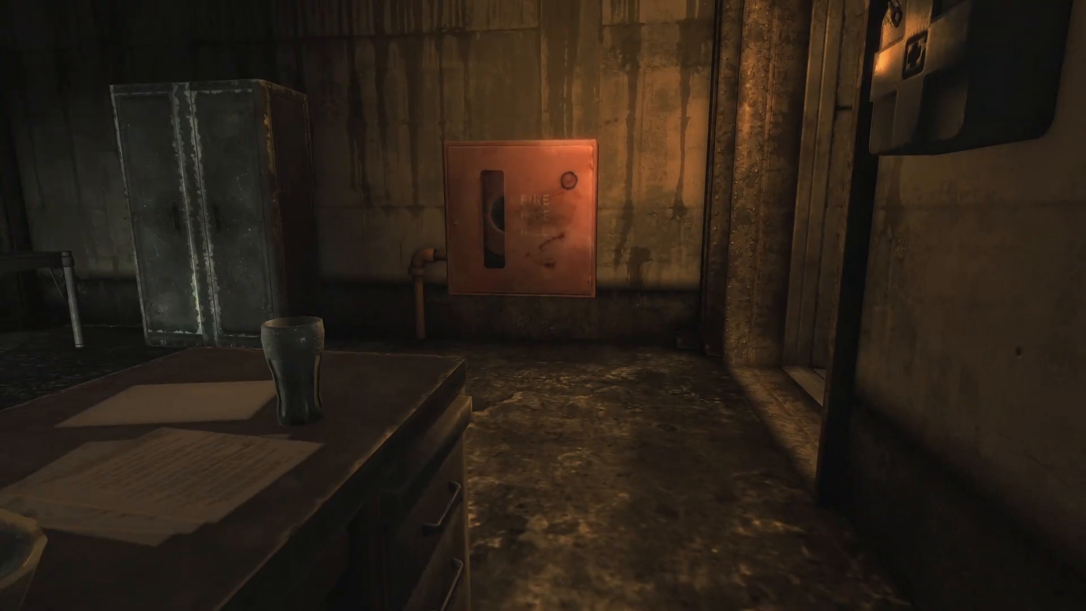
- Abandon the easy lock and activate the nearby mine to get its disarm prompt
{"action": "left_click", "coordinate": [518, 222]}
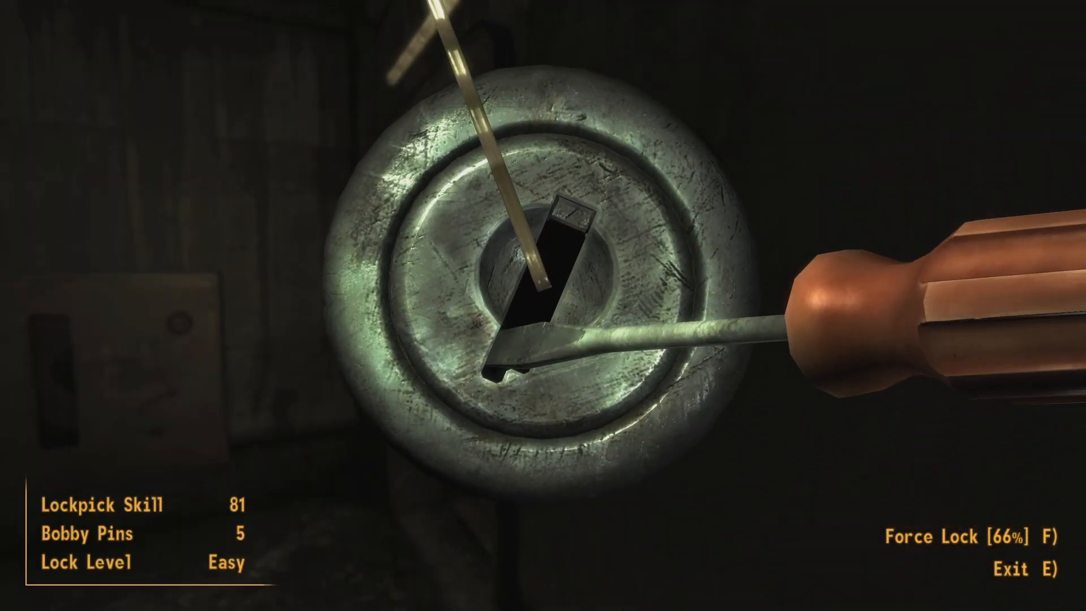
{"action": "key", "text": "e"}
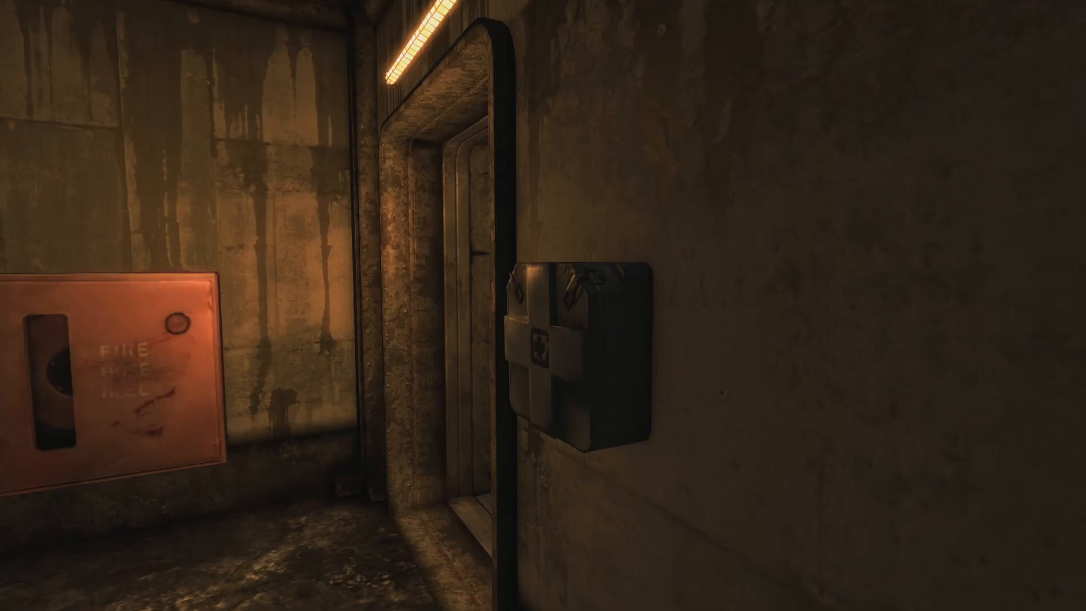
{"action": "left_click", "coordinate": [578, 346]}
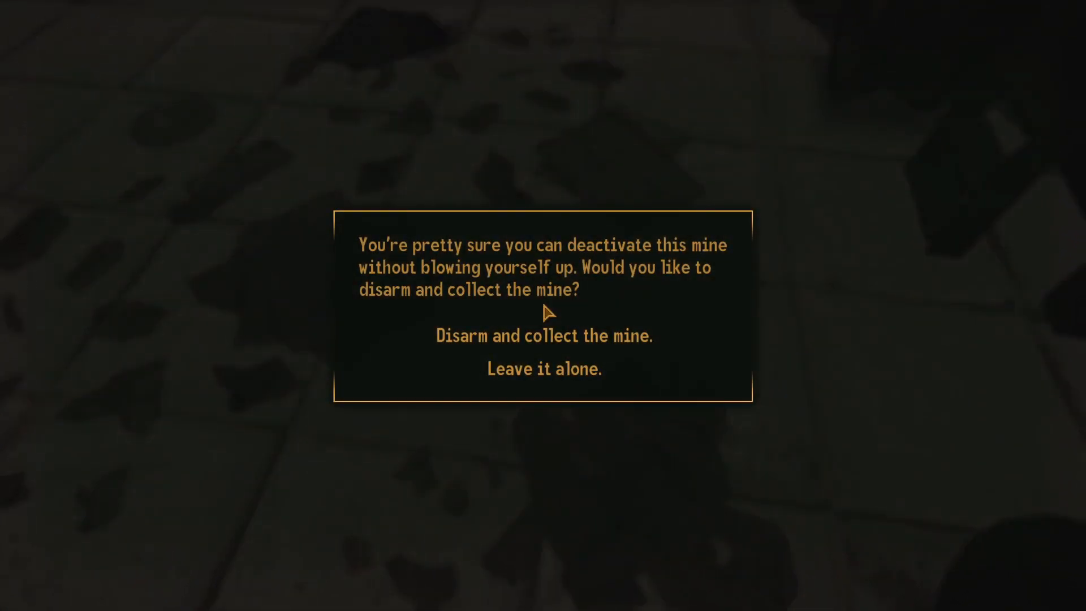
{"action": "mouse_move", "coordinate": [544, 334]}
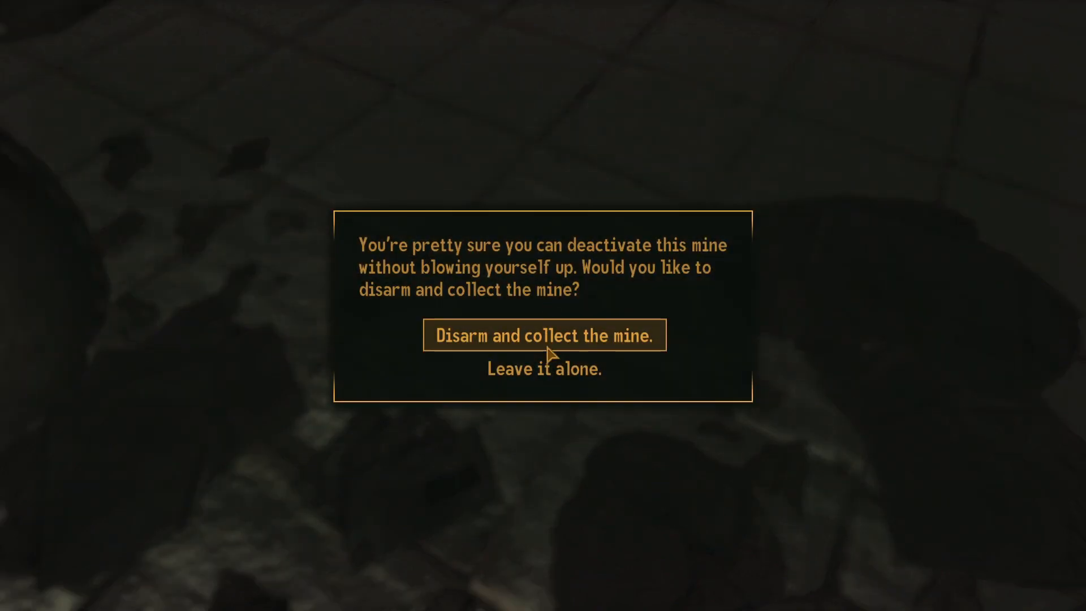
- Choose 'Disarm and collect the mine.' from the prompt
{"action": "left_click", "coordinate": [542, 335]}
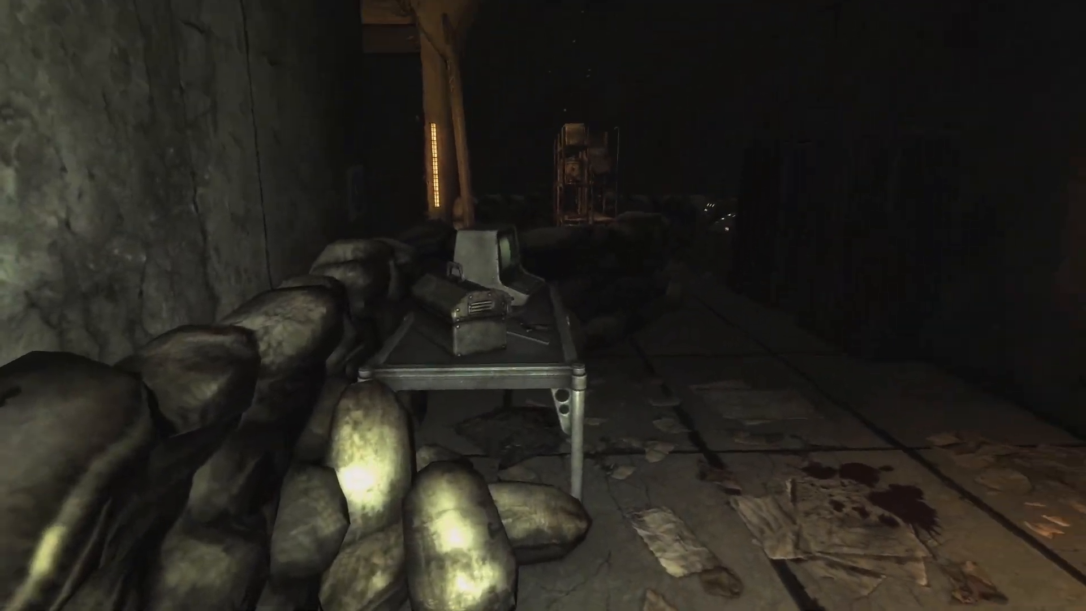
- Advance past the sandbags to the table with the terminal and toolbox
{"action": "key", "text": "tab"}
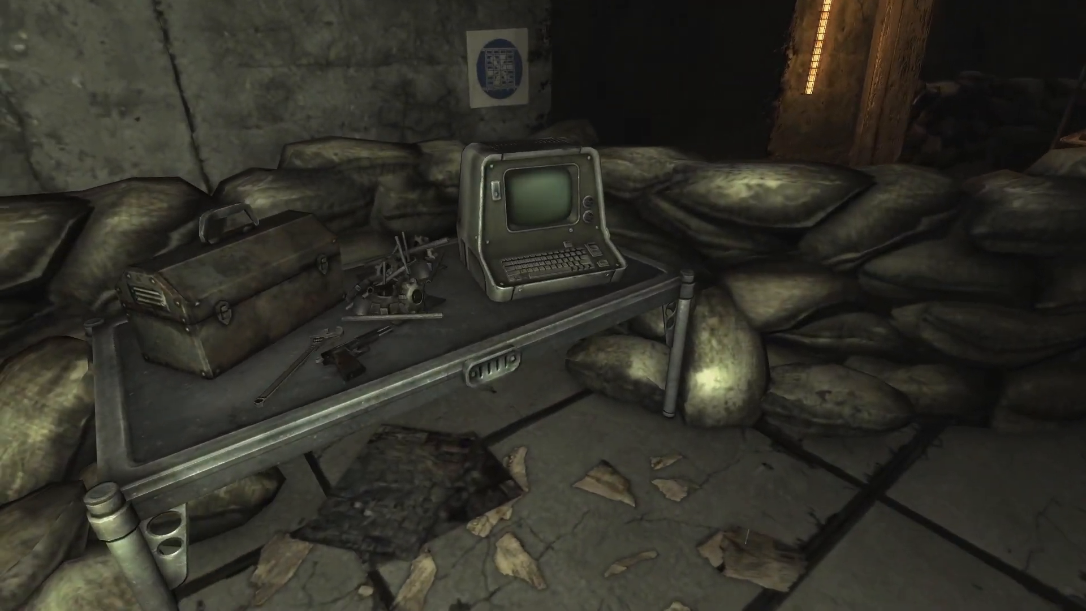
- Interact with the workbench holding the terminal, toolbox and tools
{"action": "left_click", "coordinate": [529, 208]}
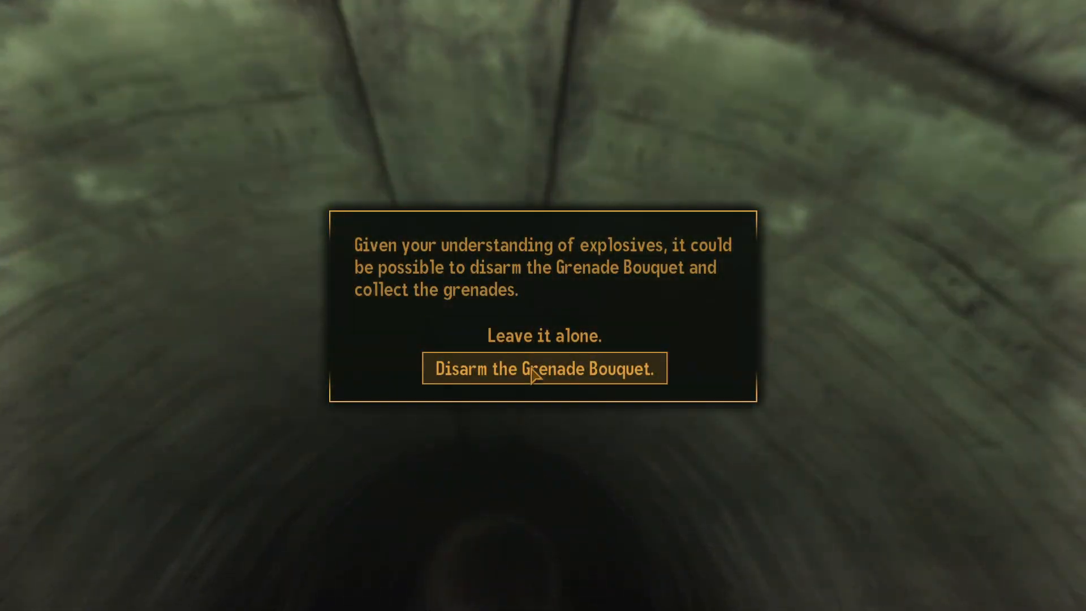
- Choose 'Disarm the Grenade Bouquet.' and collect its grenades
{"action": "left_click", "coordinate": [544, 368]}
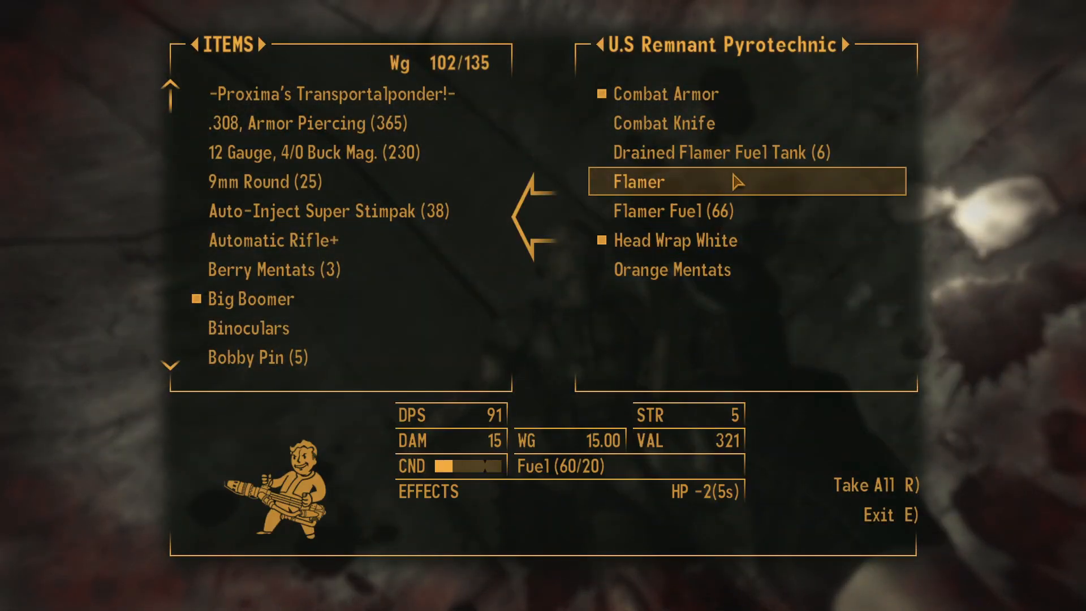
{"action": "mouse_move", "coordinate": [746, 269]}
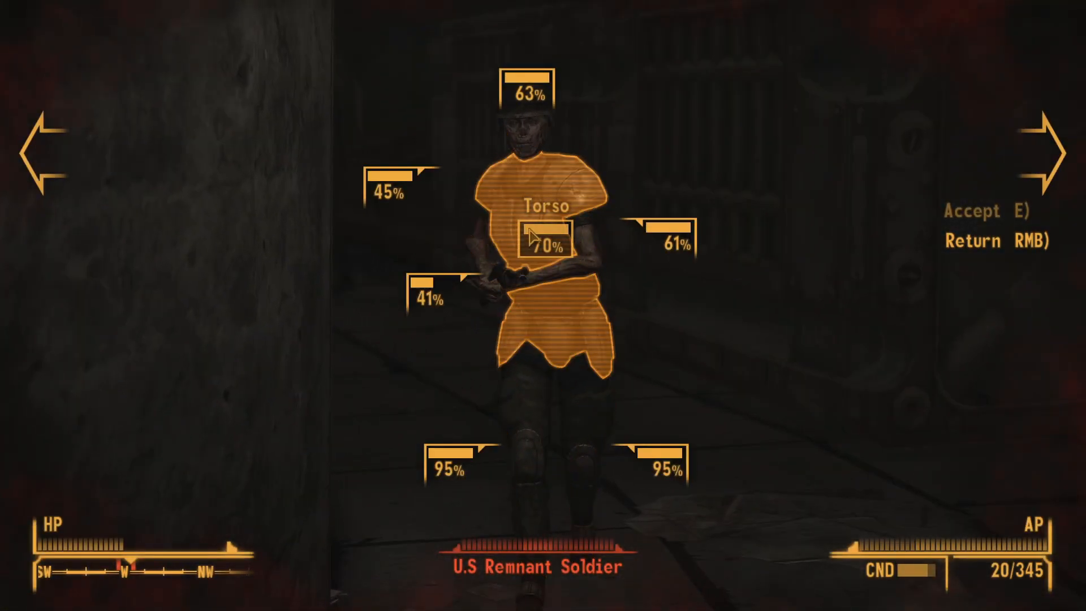
- Target the U.S Remnant Soldier's torso (70%) in V.A.T.S. and fire
{"action": "left_click", "coordinate": [548, 238]}
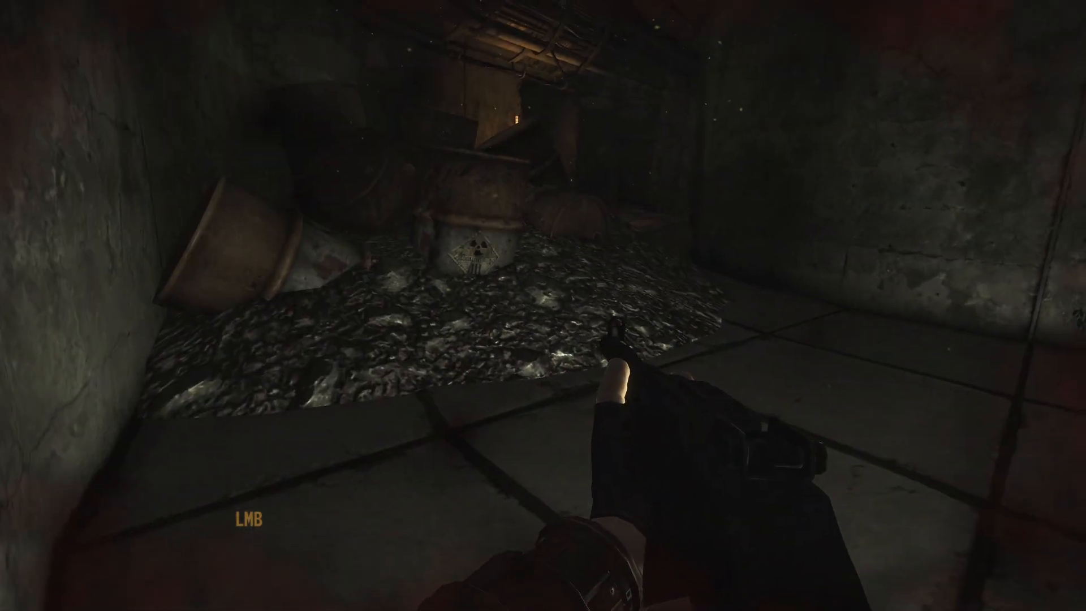
- View the Pip-Boy Stats condition page showing a crippled leg and 114/270 HP
{"action": "key", "text": "tab"}
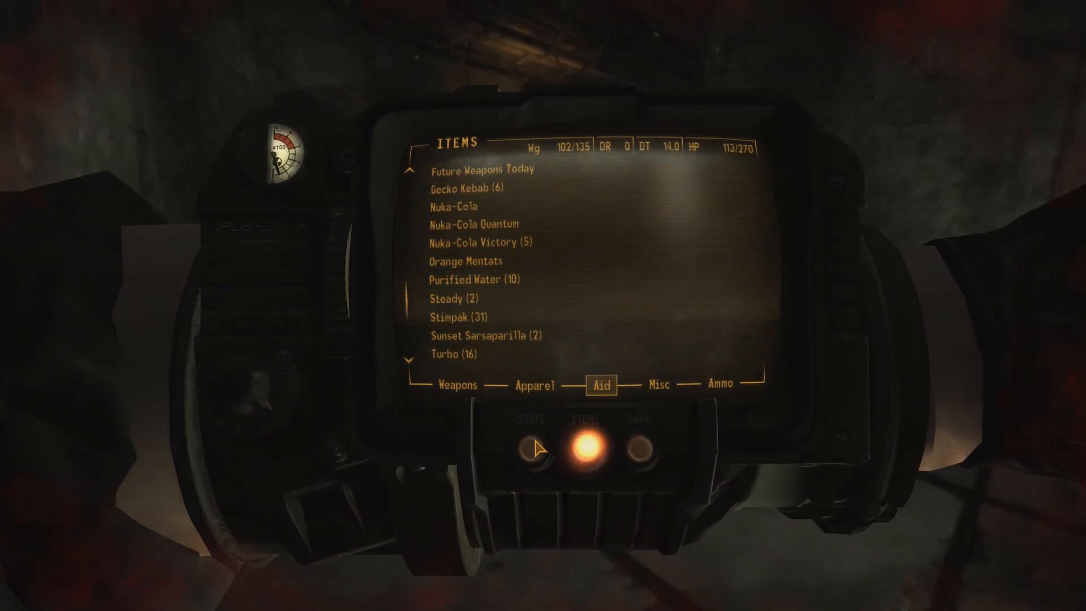
{"action": "left_click", "coordinate": [535, 447]}
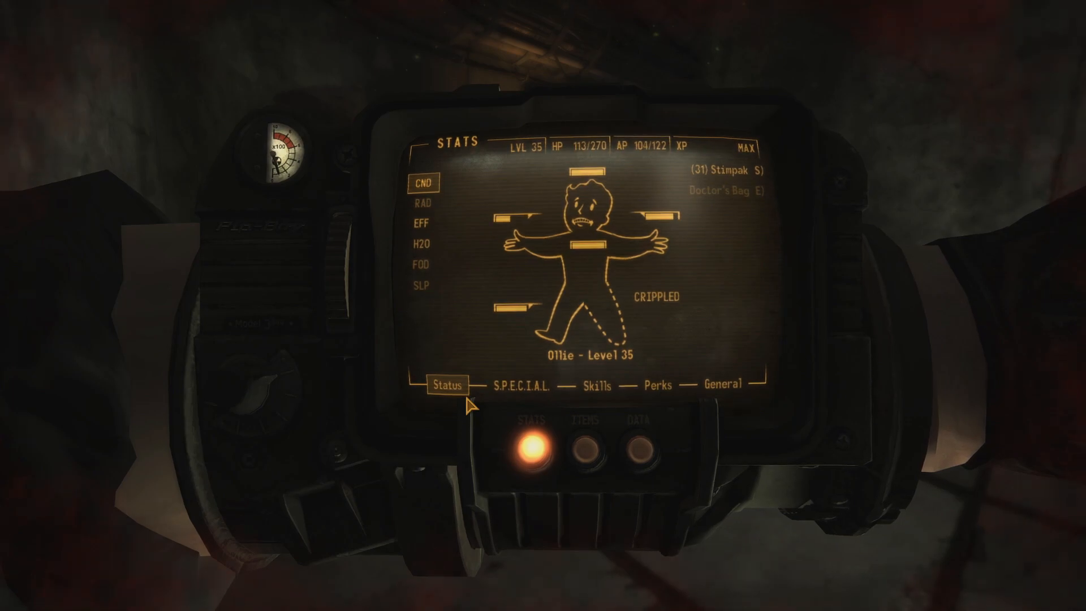
{"action": "left_click", "coordinate": [420, 223]}
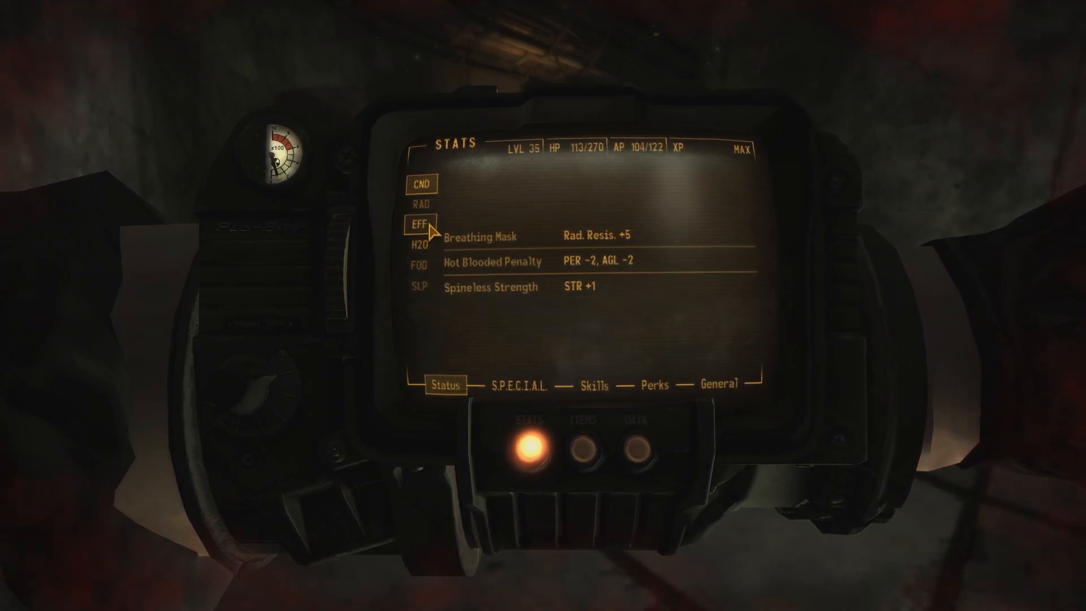
{"action": "left_click", "coordinate": [420, 203]}
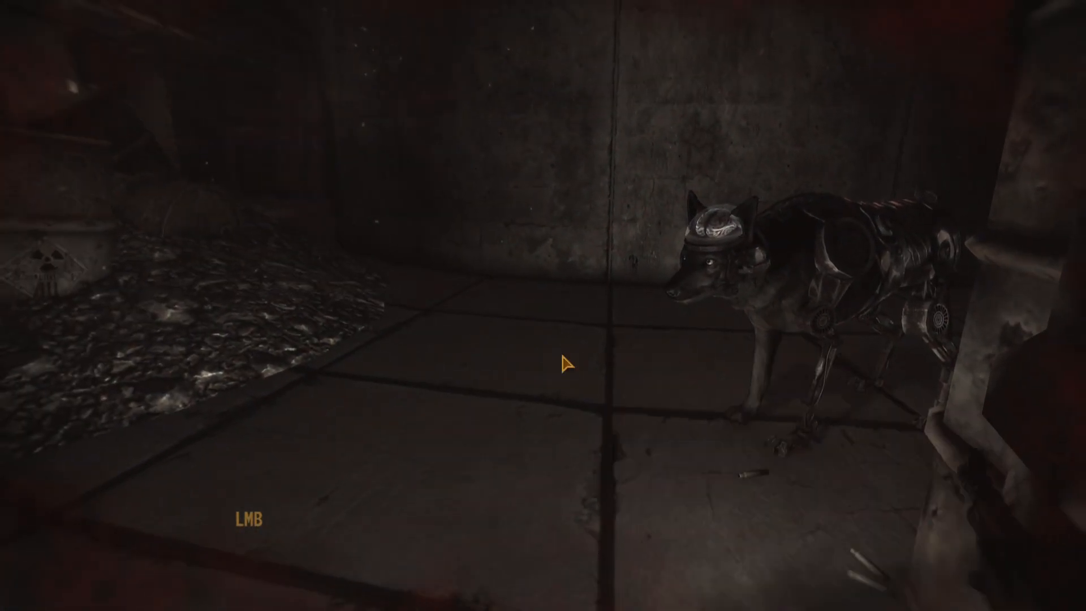
{"action": "key", "text": "Tab"}
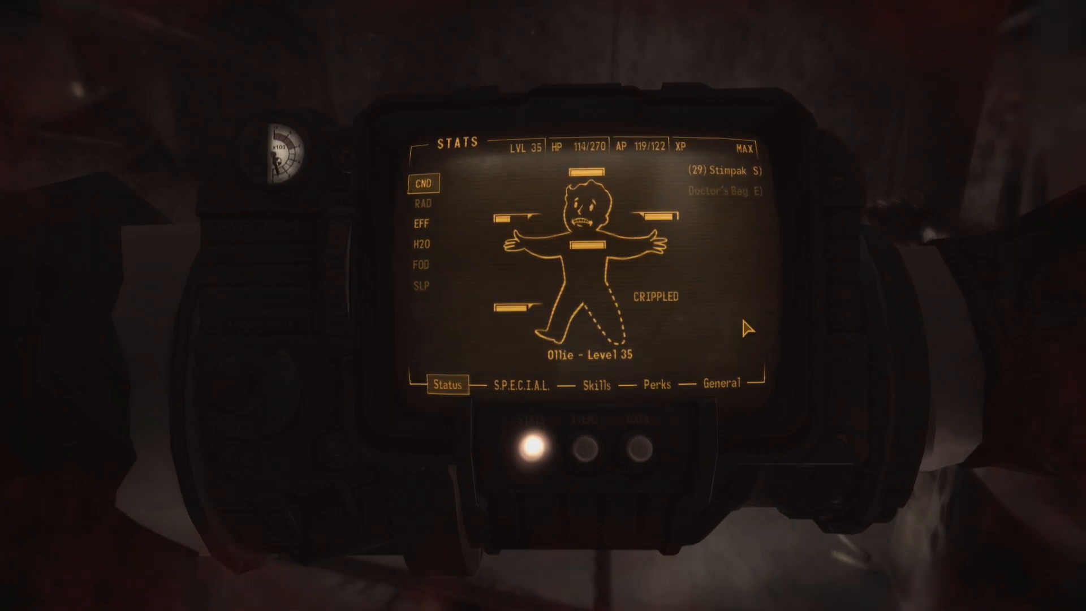
{"action": "key", "text": "tab"}
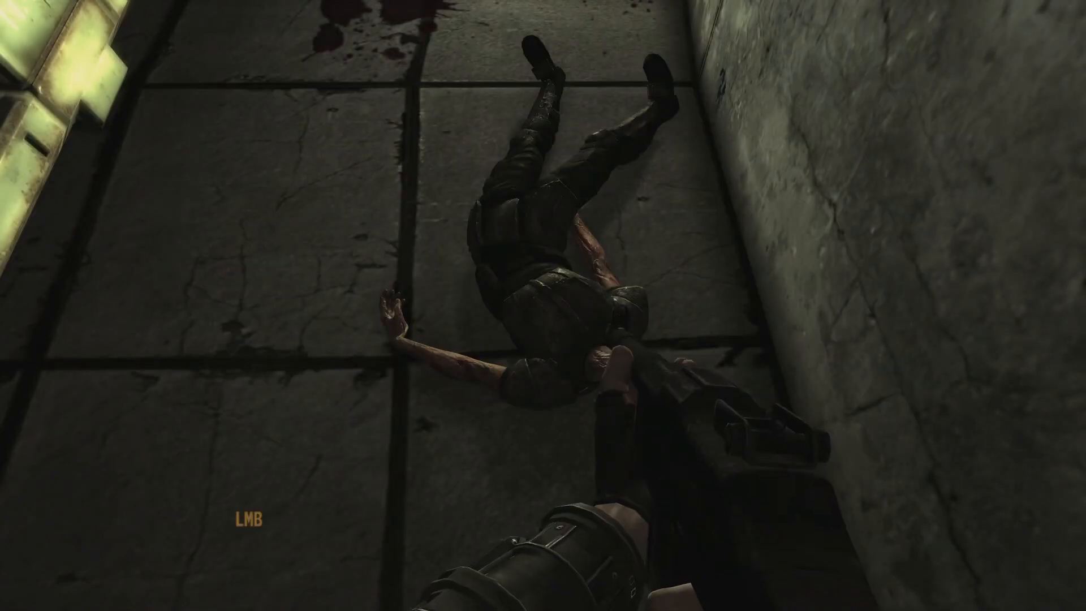
- Equip the Gas Grenade (4) from the Pip-Boy weapons list and bind it to a hotkey
{"action": "key", "text": "tab"}
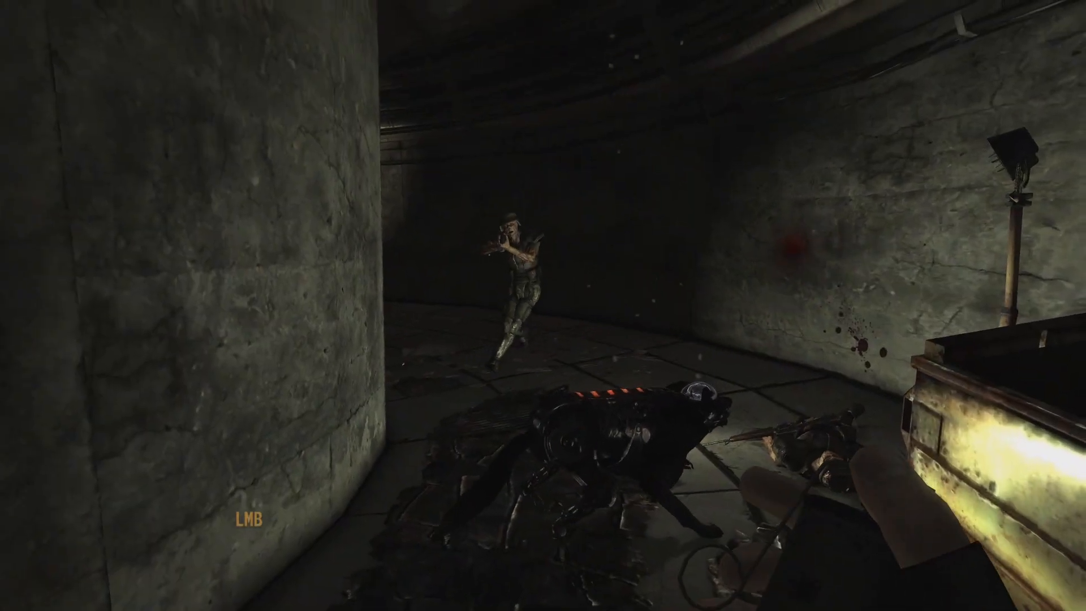
{"action": "key", "text": "Tab"}
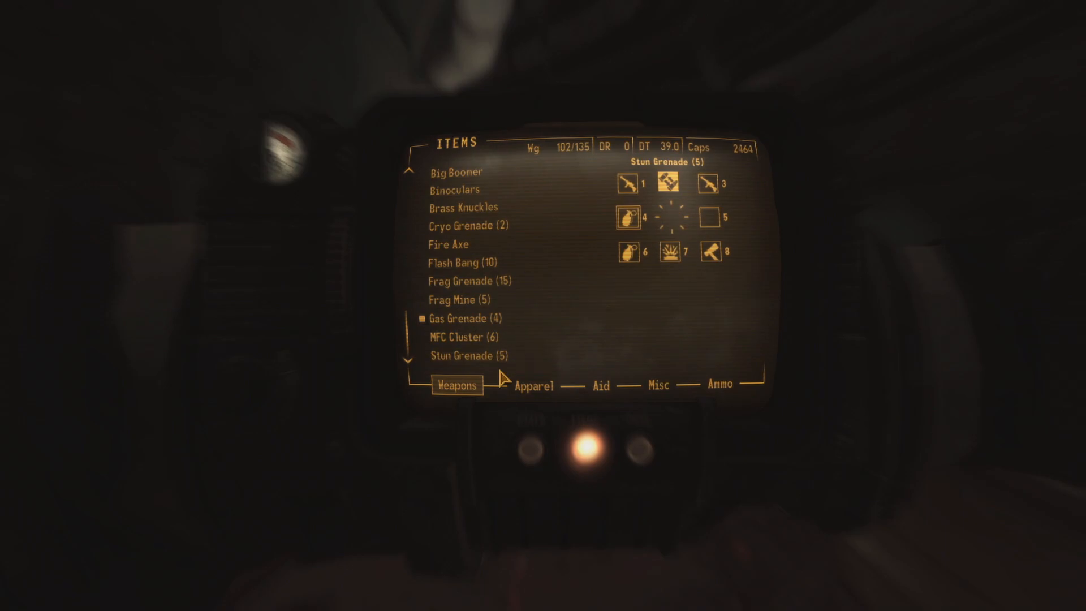
{"action": "left_click", "coordinate": [468, 318]}
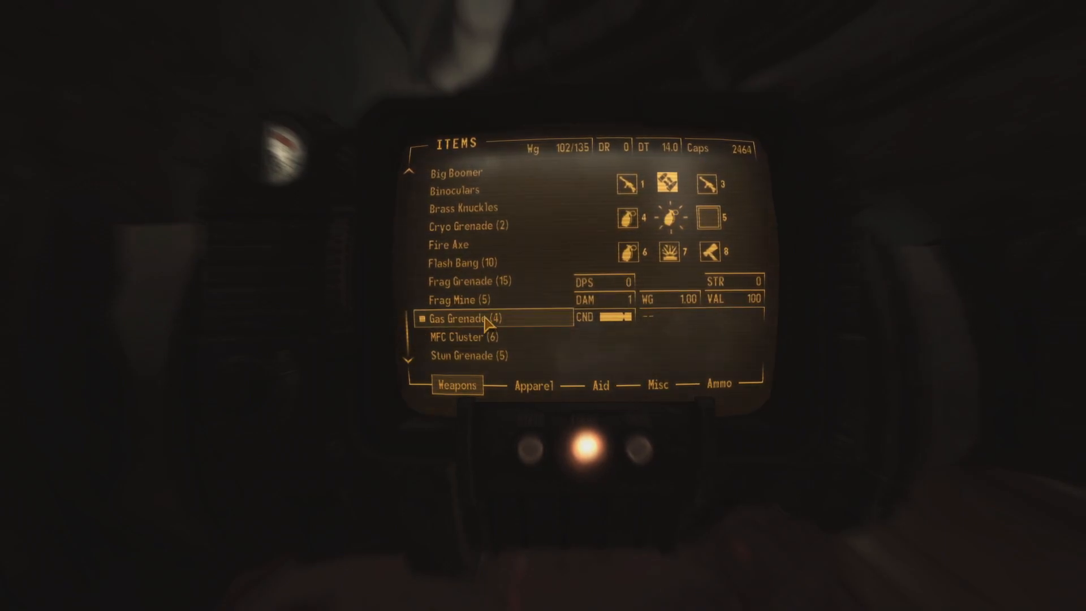
{"action": "key", "text": "escape"}
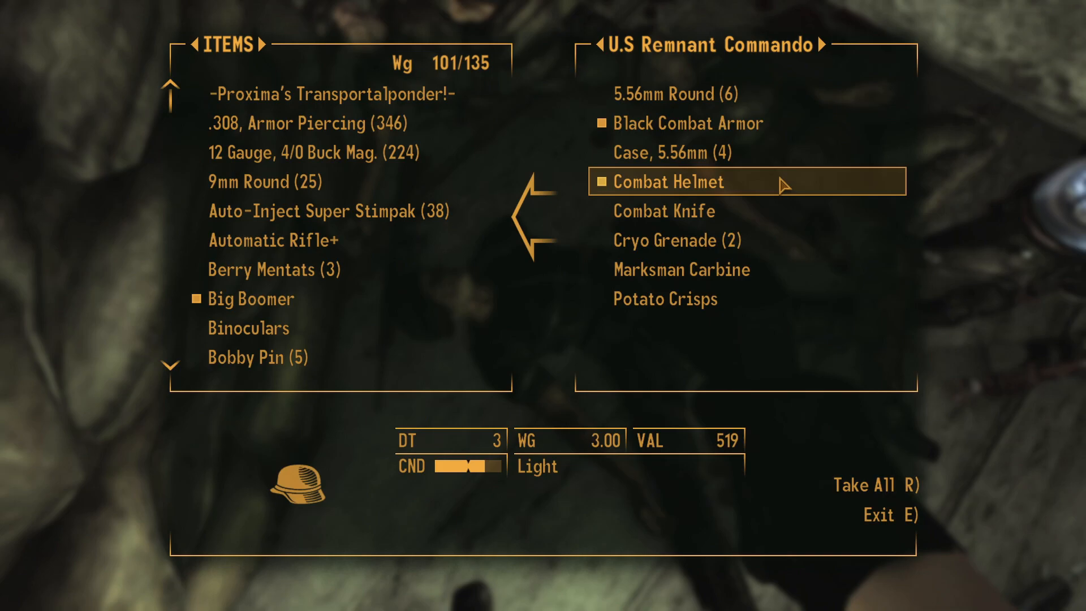
- Take the Combat Helmet from the commando's body and view the apparel inventory
{"action": "key", "text": "e"}
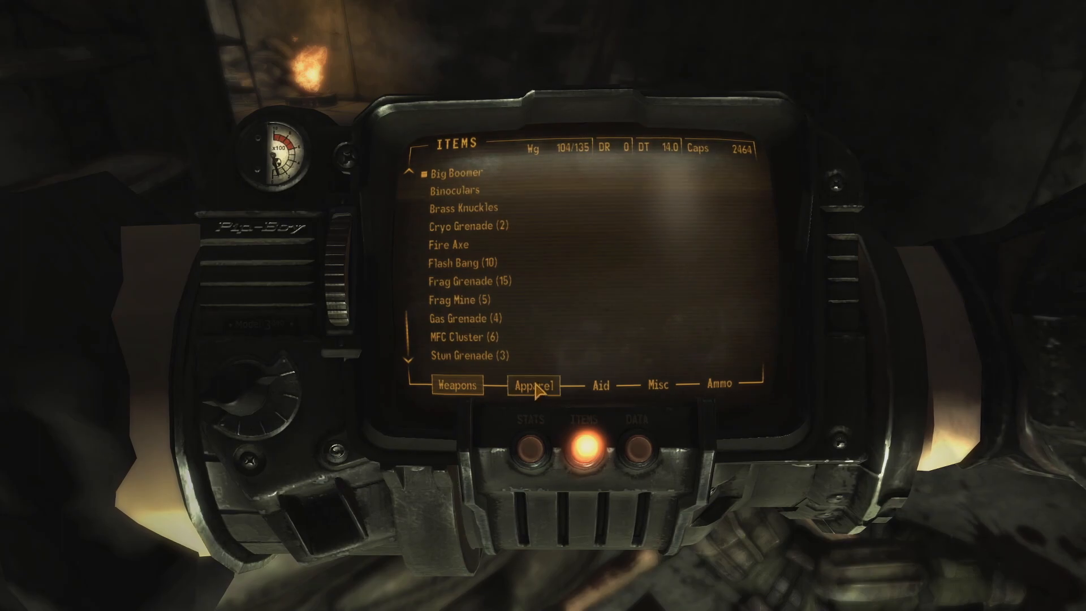
{"action": "left_click", "coordinate": [534, 385]}
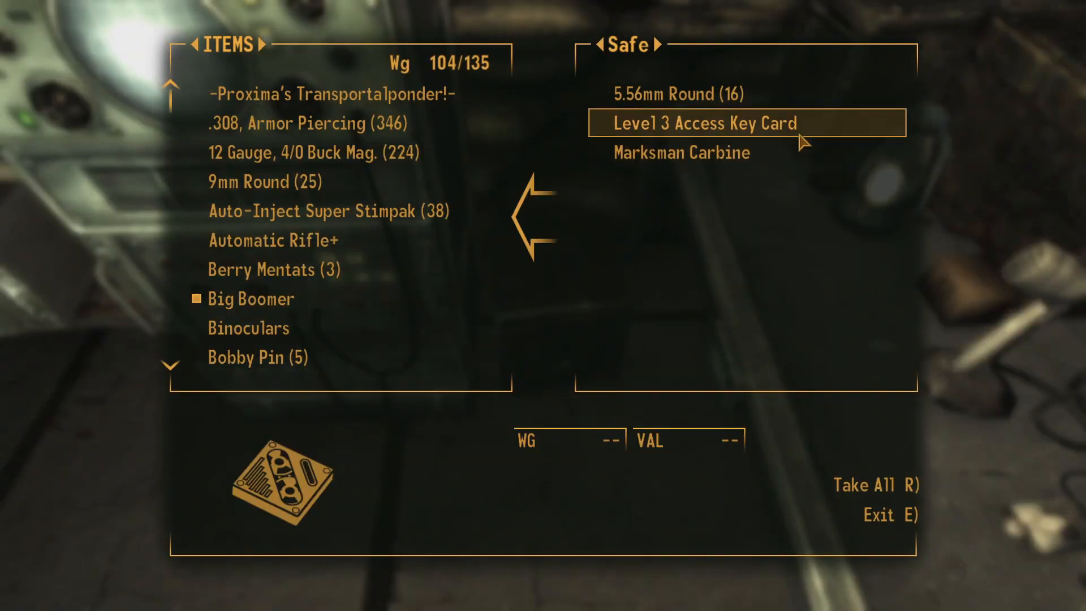
- Transfer the Level 3 Access Key Card from the safe to the inventory
{"action": "left_click", "coordinate": [704, 122]}
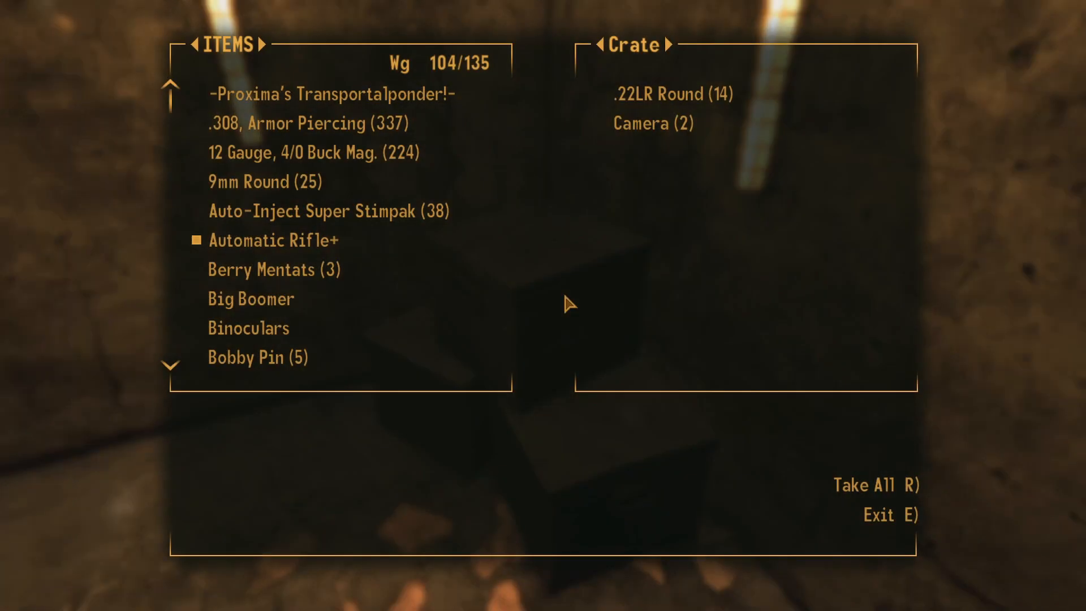
- Leave the crate and soldier's body unlooted, then view the Stats condition page with crippled limbs
{"action": "key", "text": "e"}
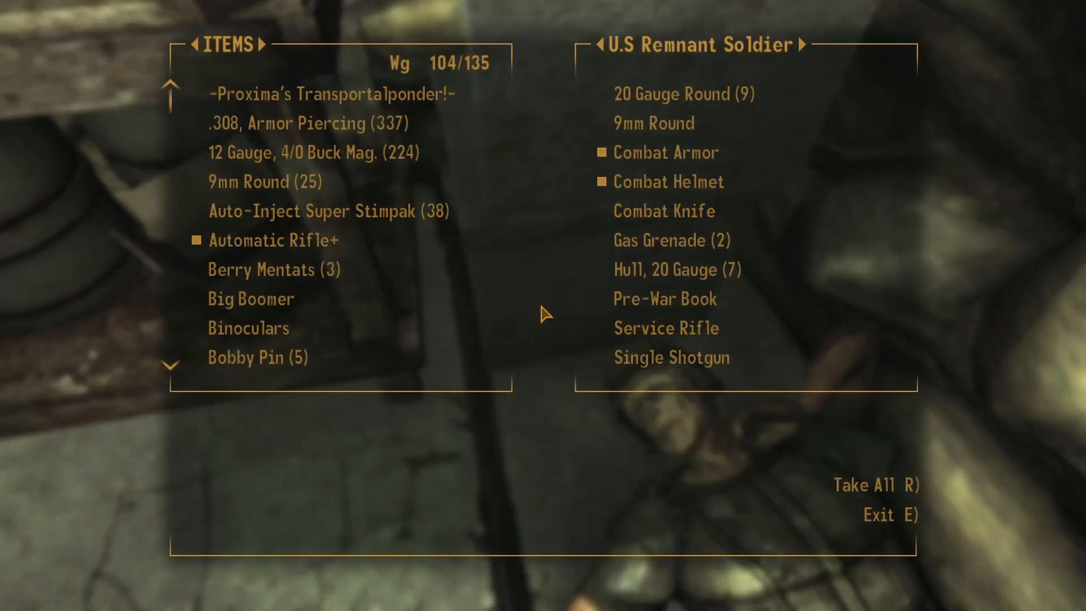
{"action": "key", "text": "e"}
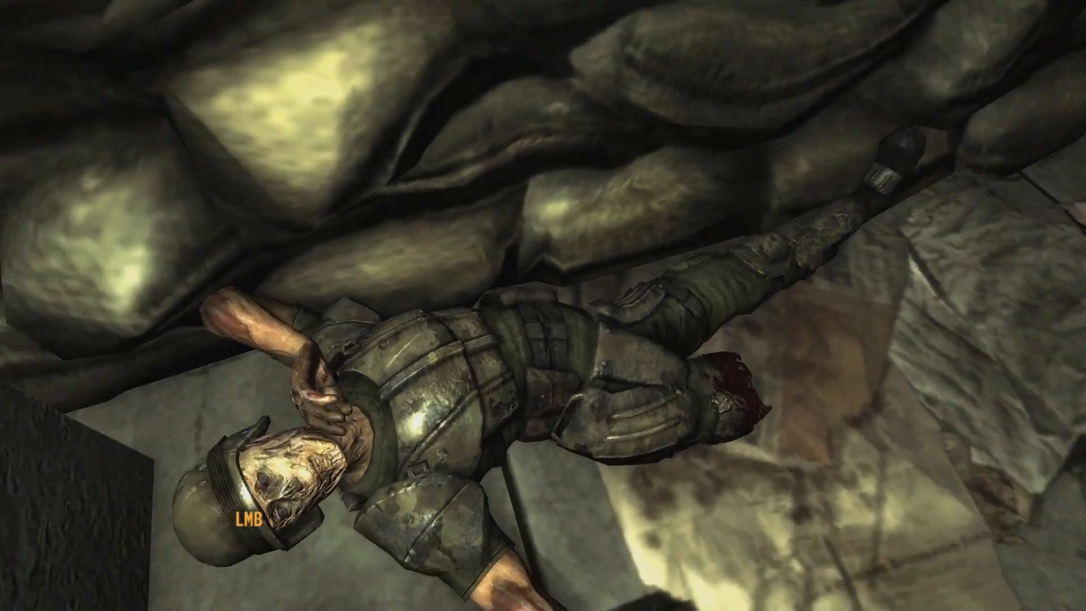
{"action": "key", "text": "tab"}
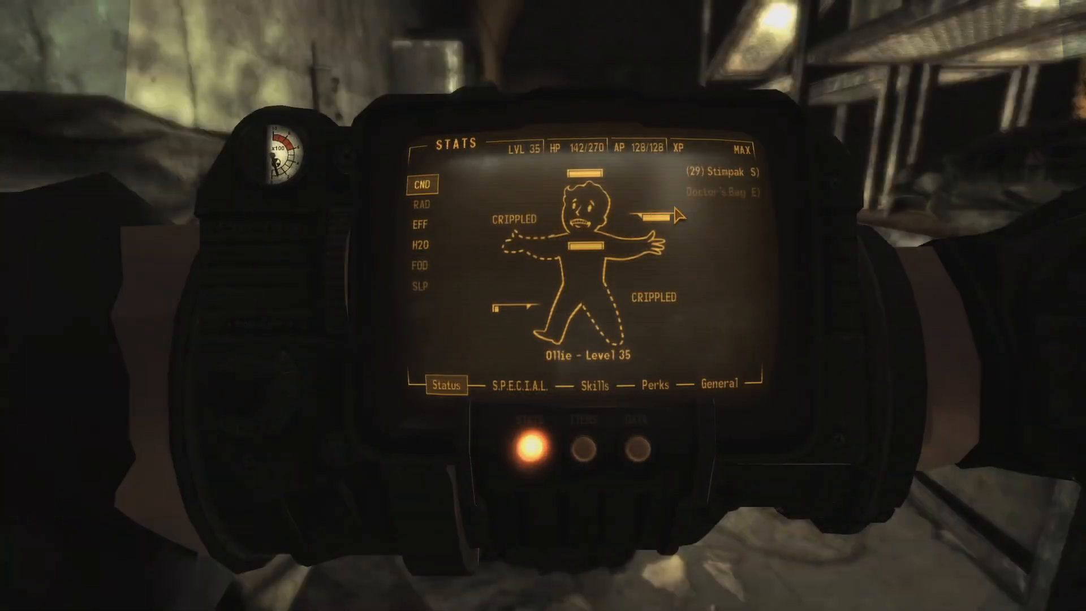